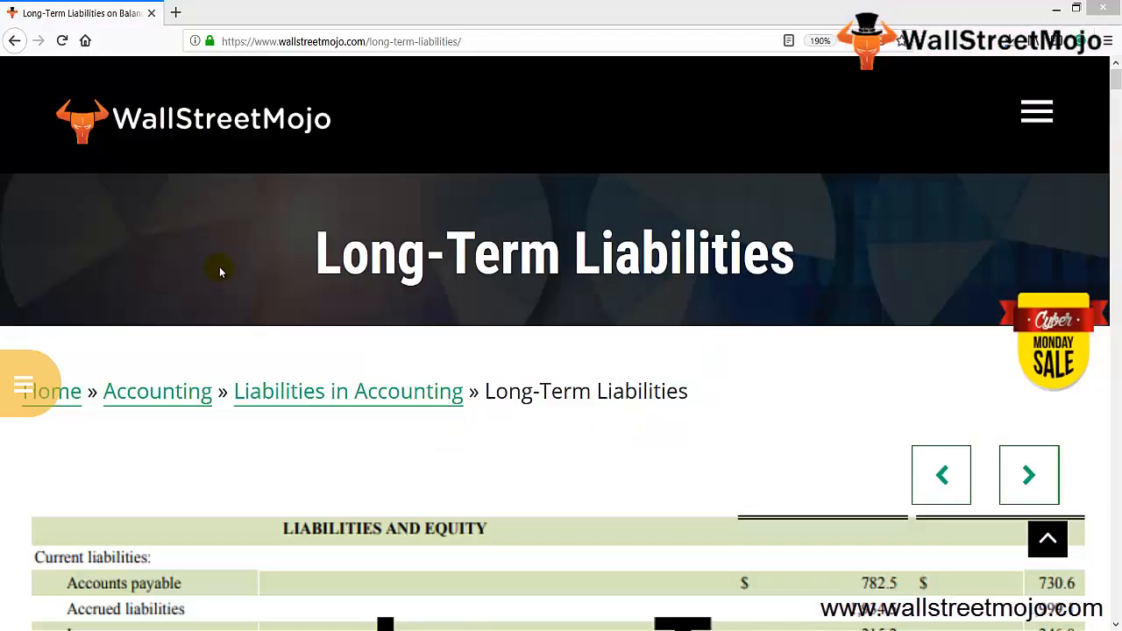
mouse_move(272, 135)
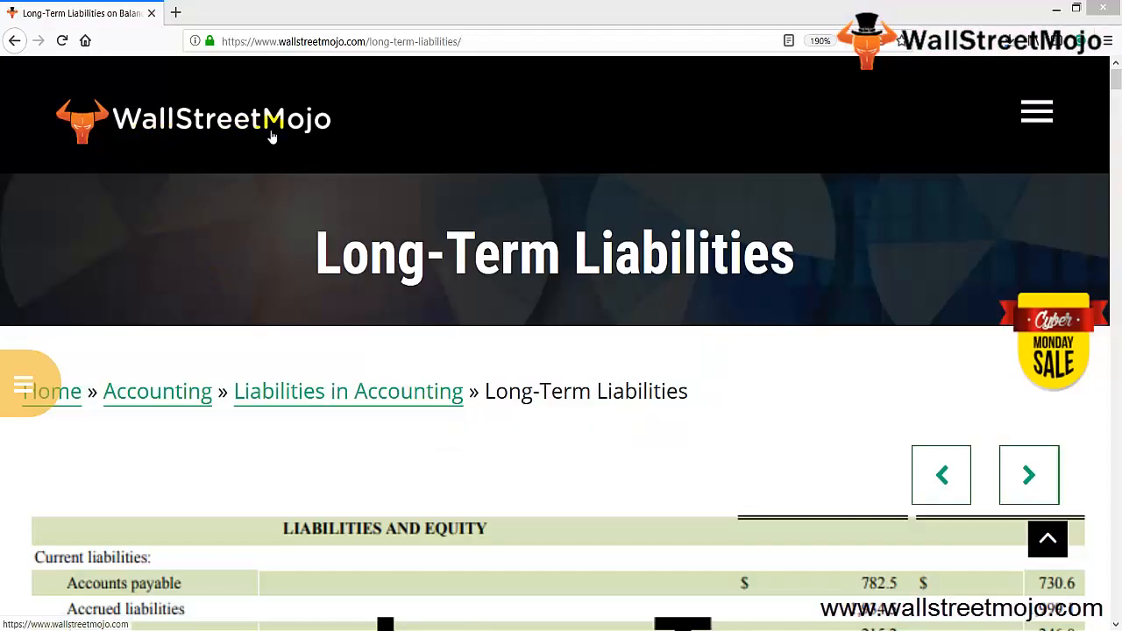
mouse_move(359, 261)
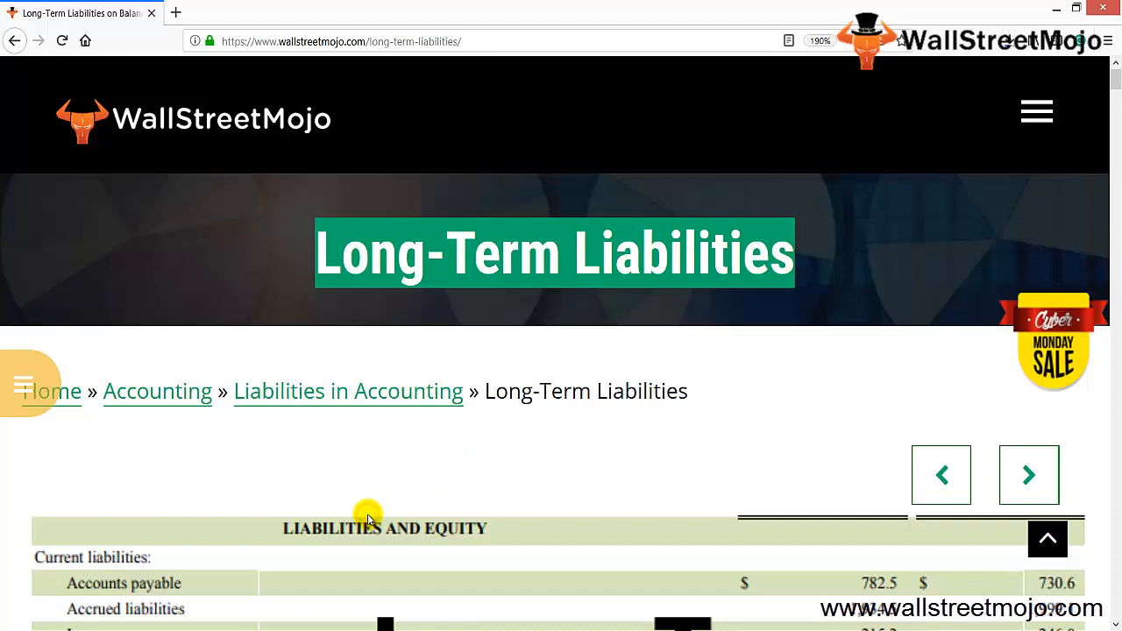
Step: Scroll the WallStreetMojo Long-Term Liabilities article down to its balance sheet image
scroll(down, 3)
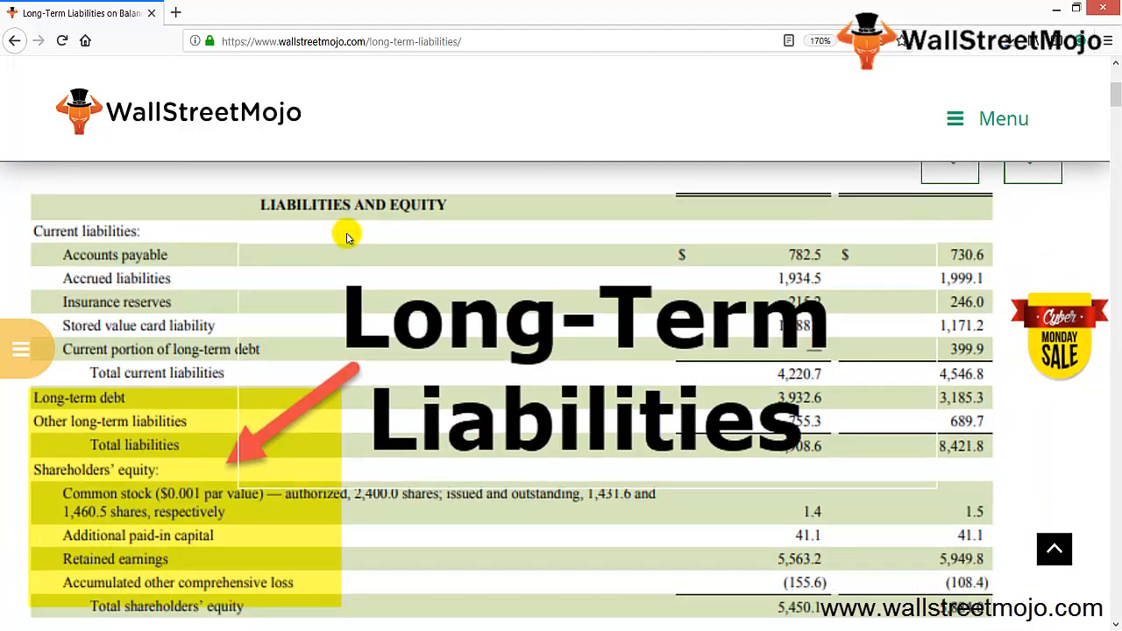
scroll(down, 3)
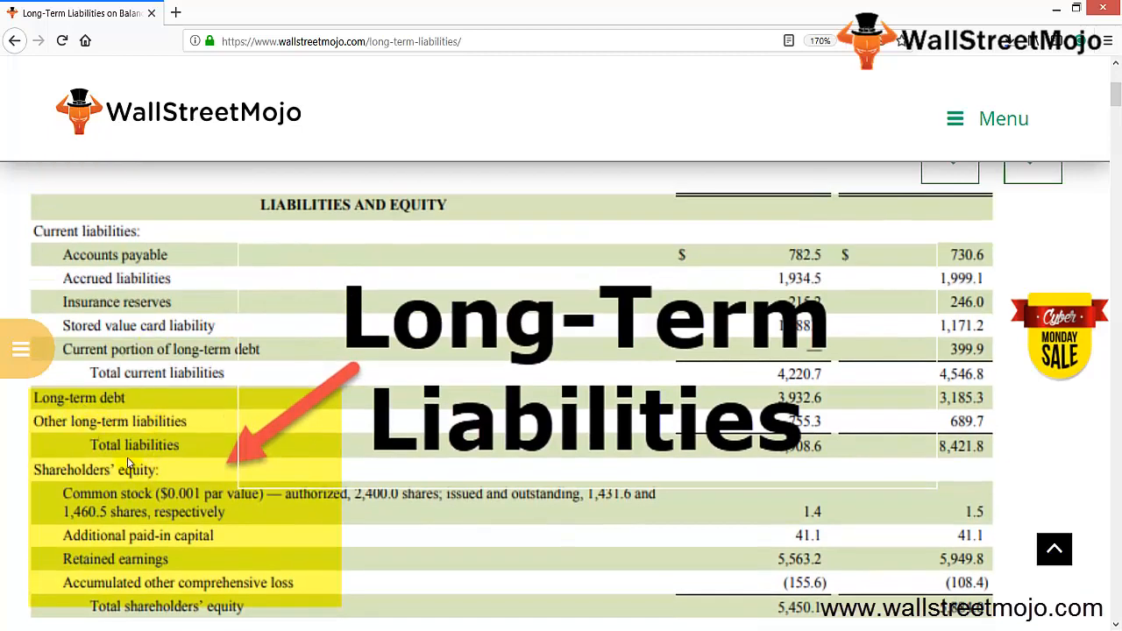
mouse_move(123, 556)
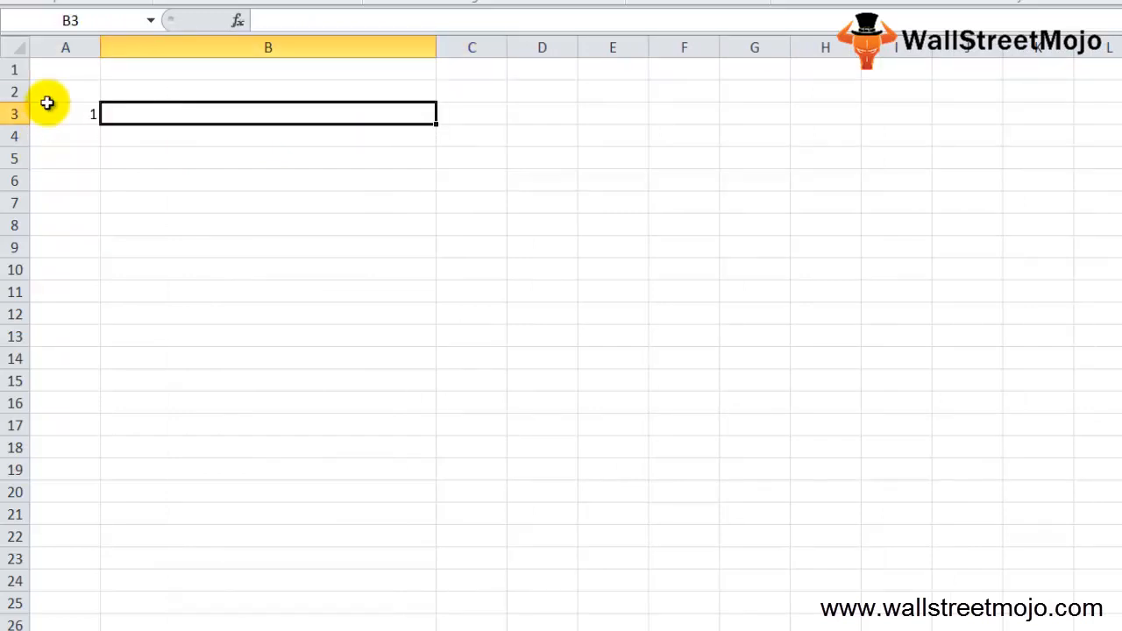
Step: Note Particular, owes, Repay it within >1 year, Long term liab, x Ltd, $5million in column B
text(Particul)
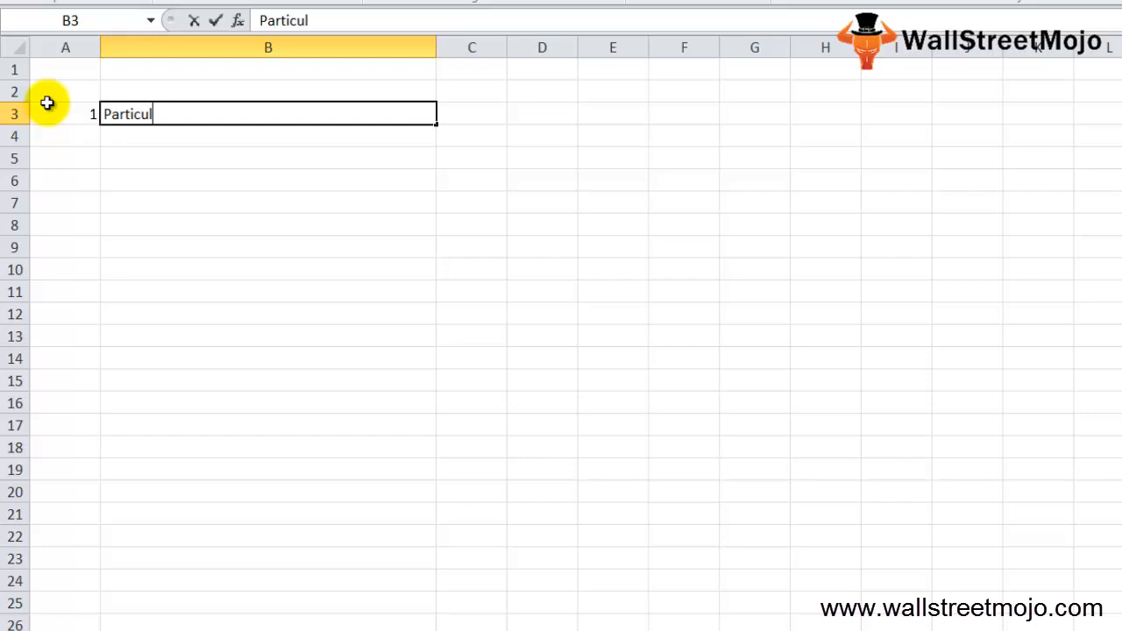
text(ar)
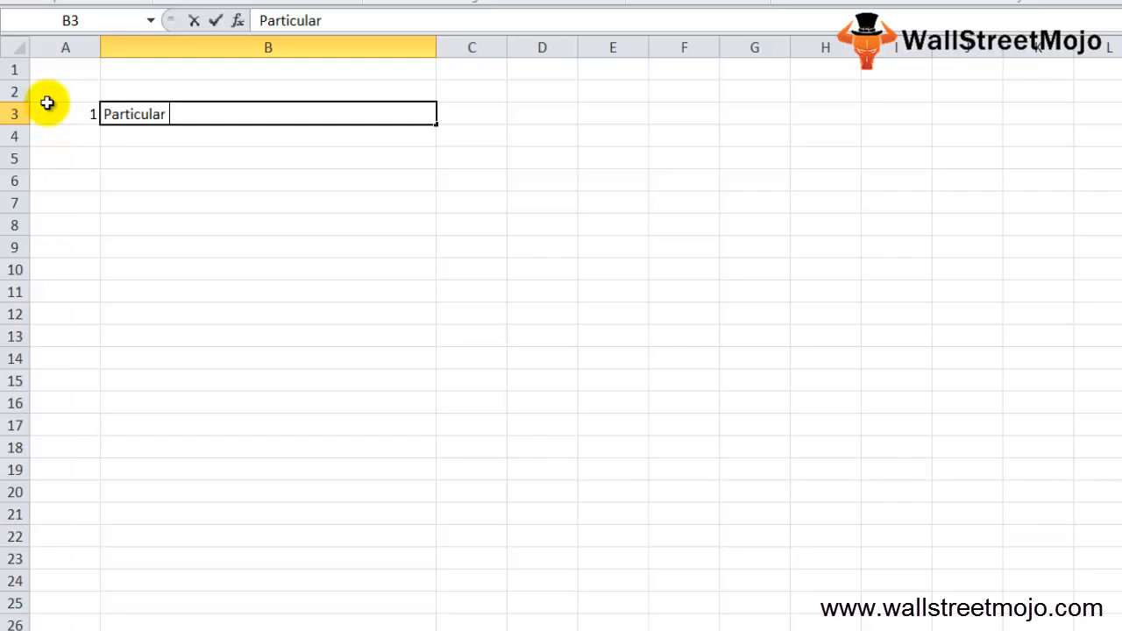
text(o)
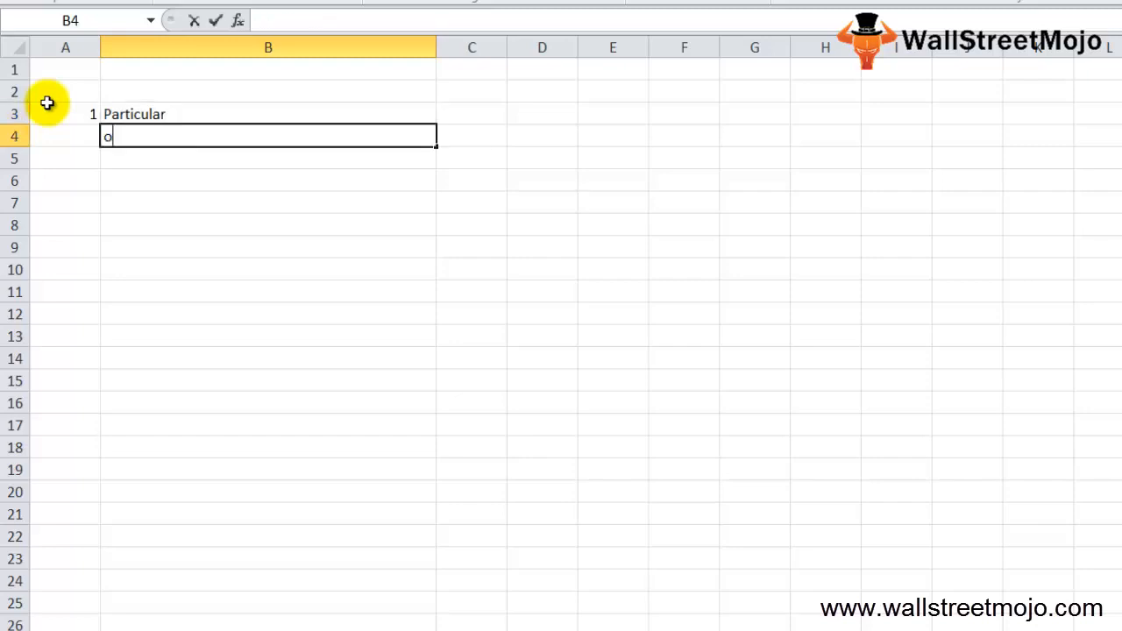
text(wes)
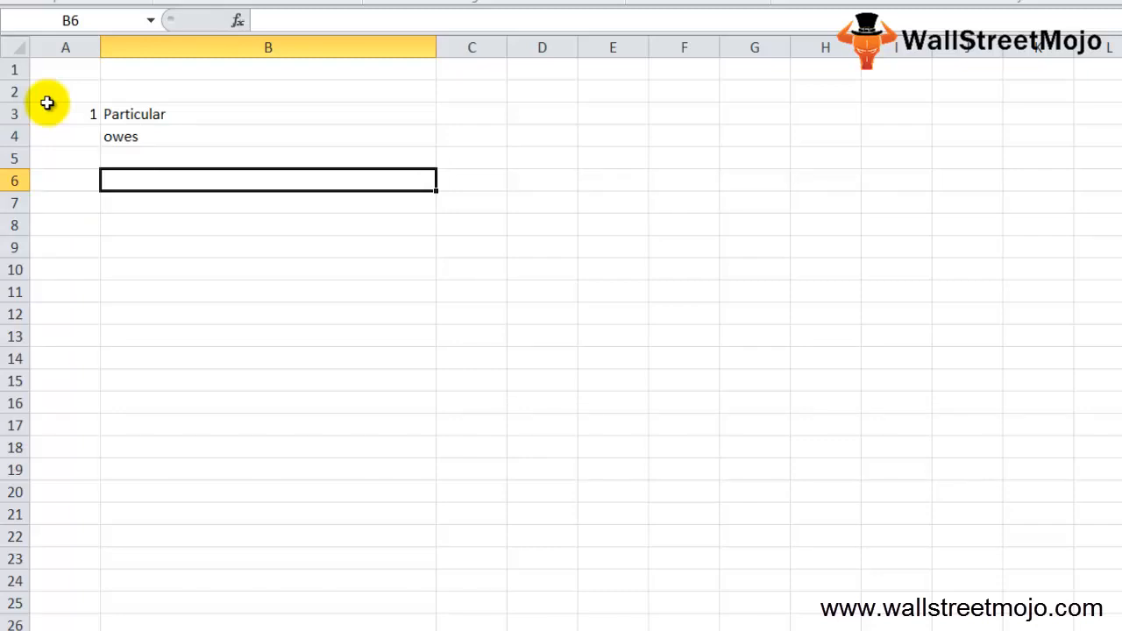
text(Repay it within)
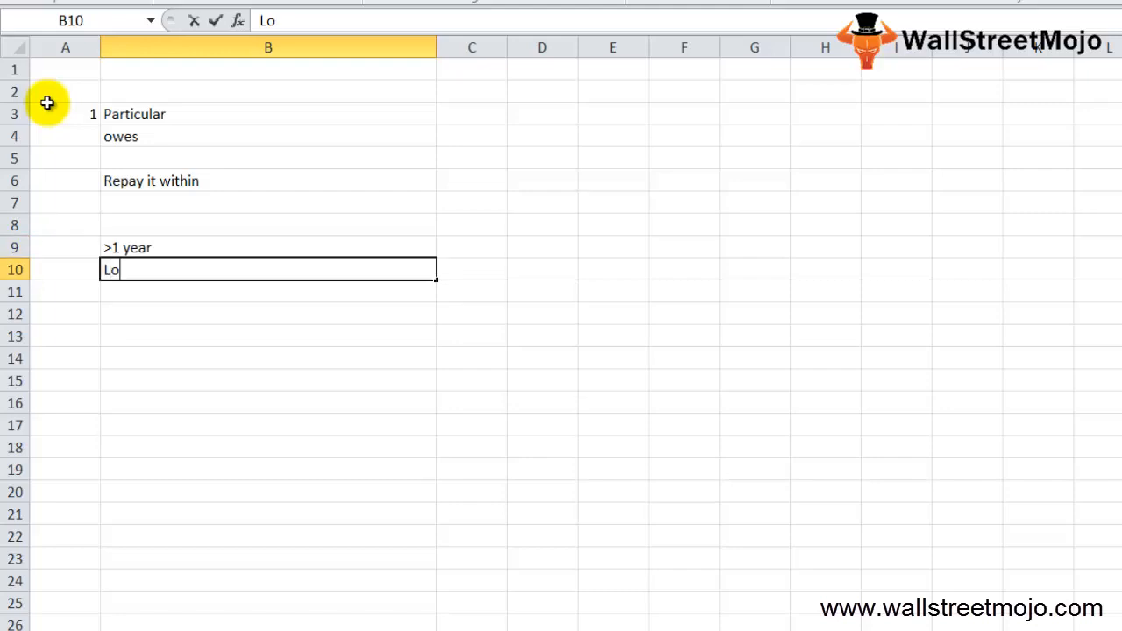
text(Long term liab)
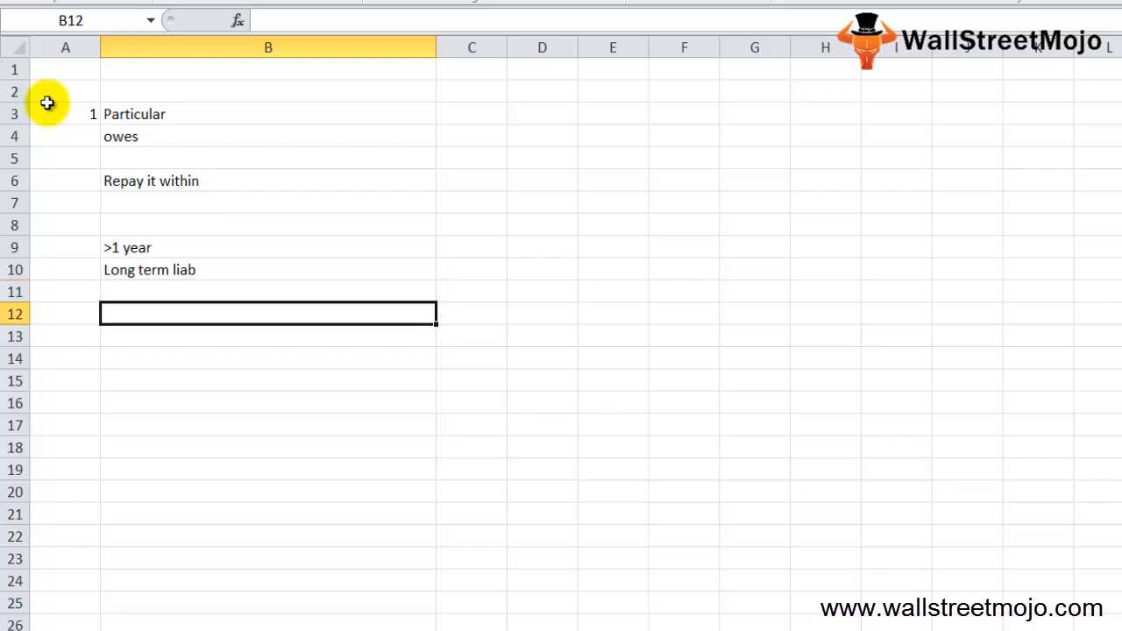
text(x Ltd)
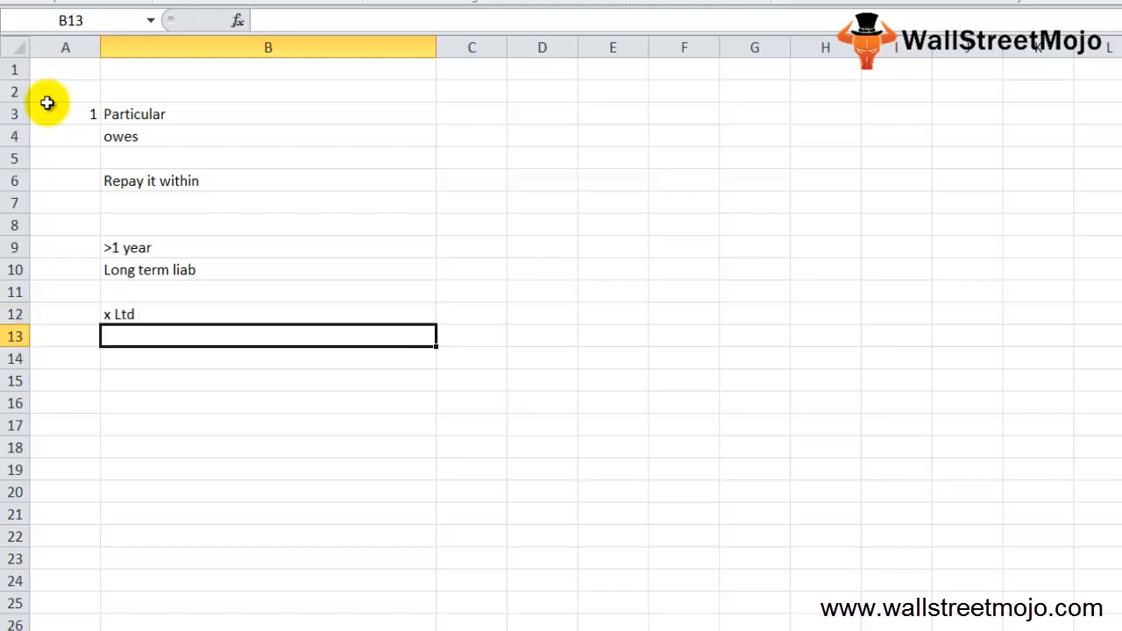
text($5million)
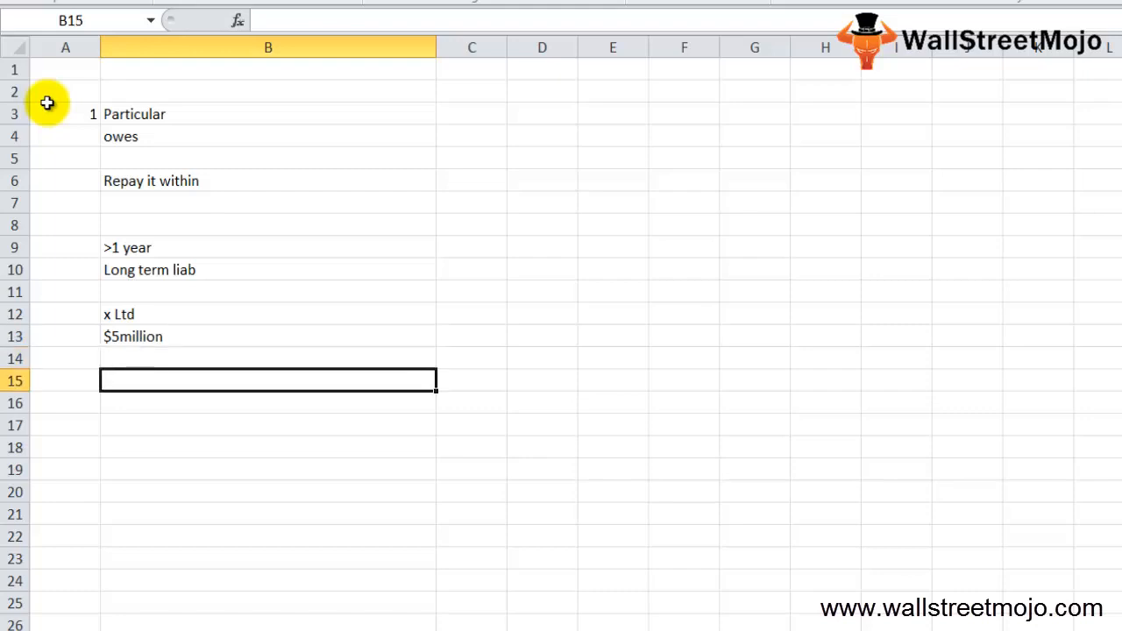
Step: Add 5%, 8 months and Short term liab below the notes
text(5%)
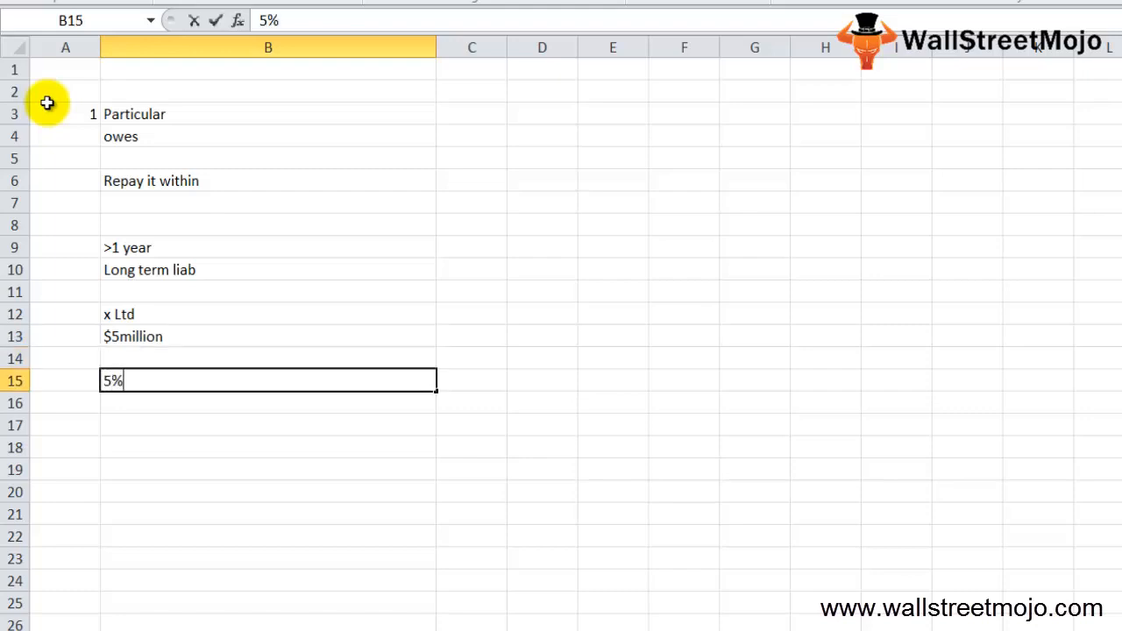
key(Enter)
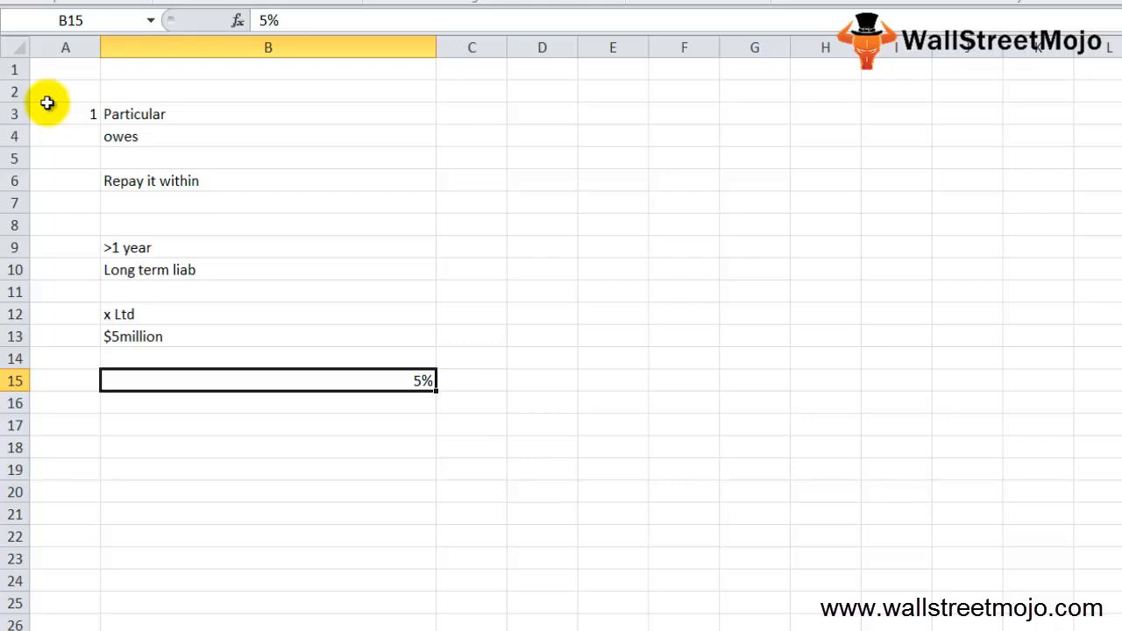
text(8)
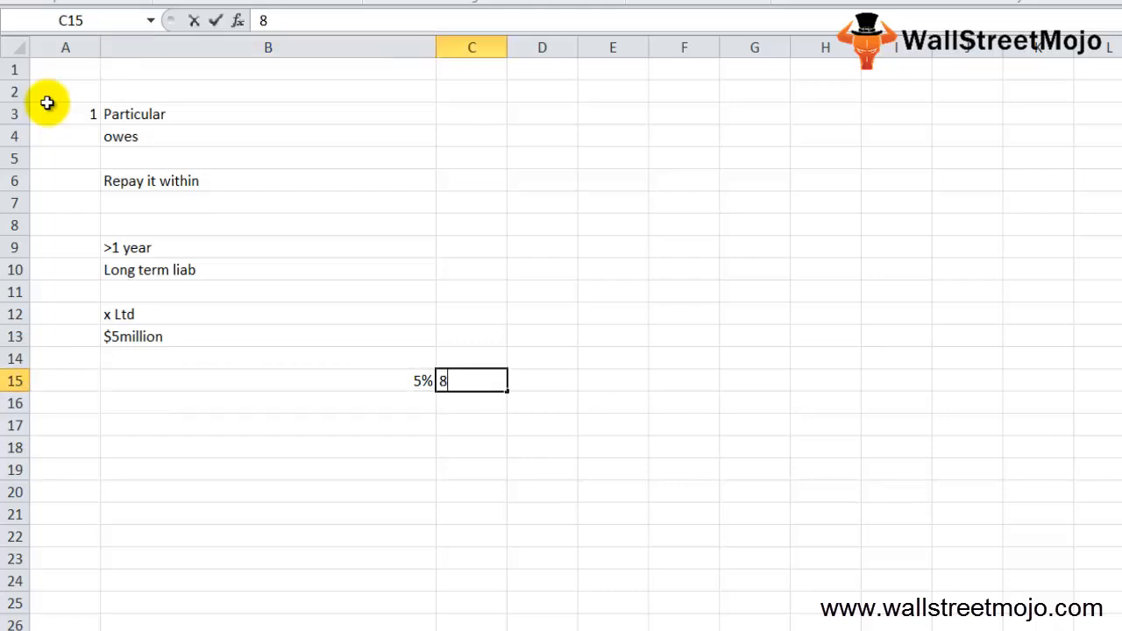
text(months)
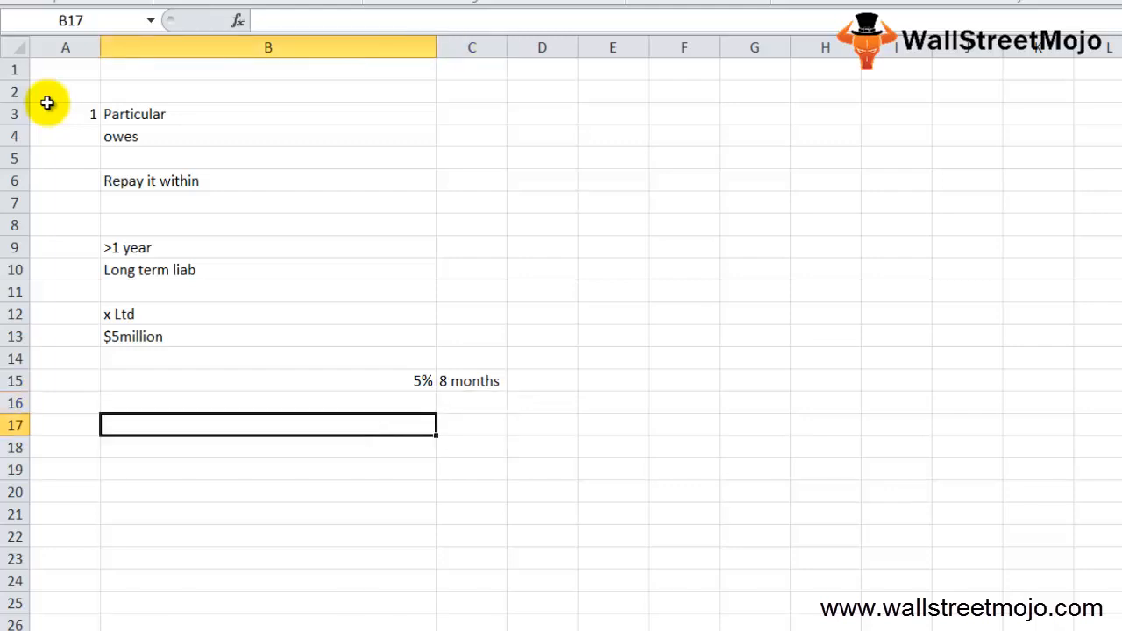
text(Short term liab)
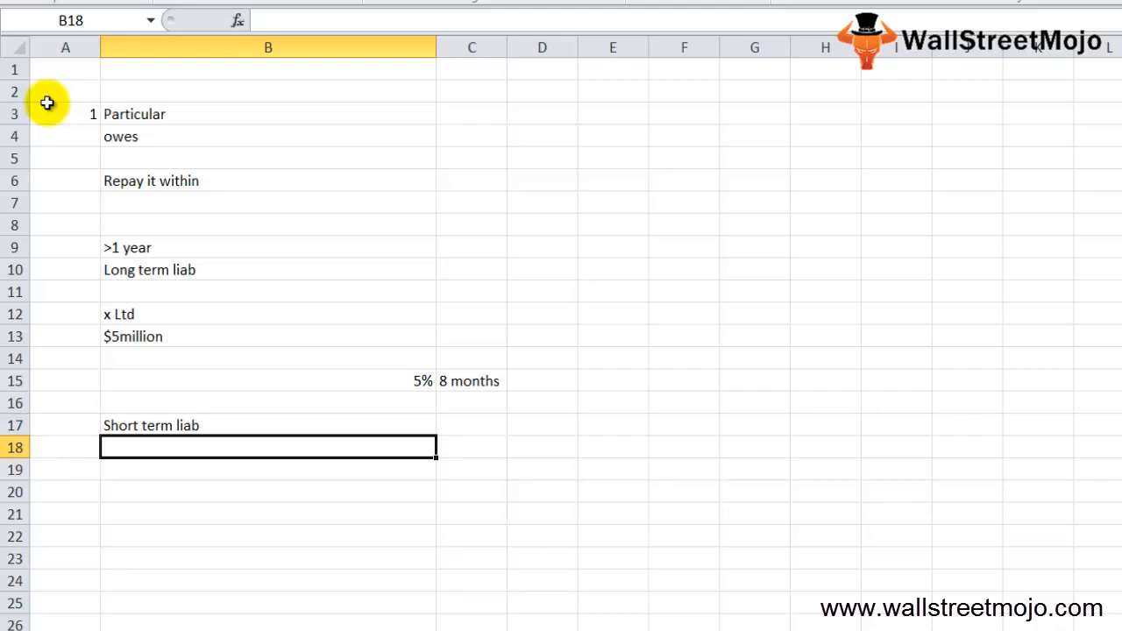
key(down)
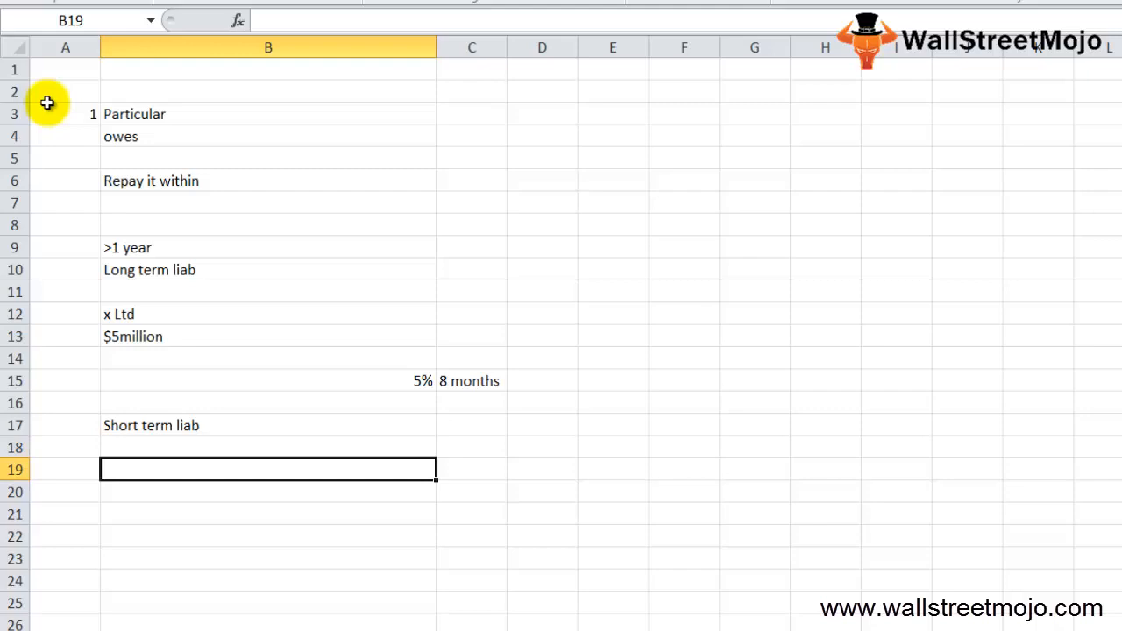
Step: Enter the Shareholder Capital heading in row 20
click(65, 469)
text(2)
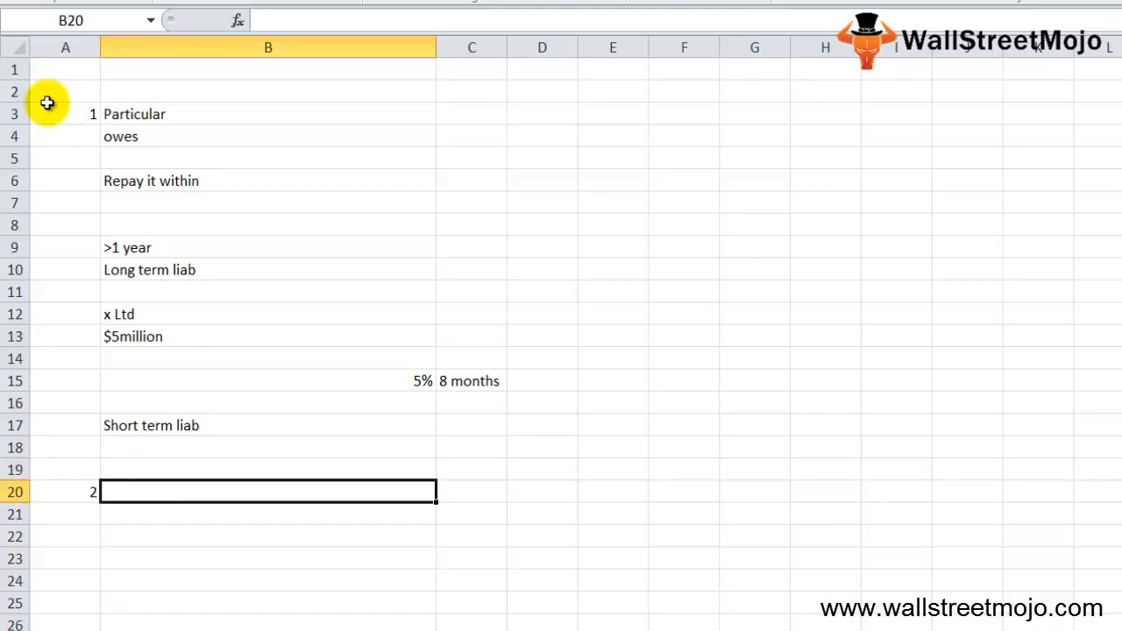
text(Shareholder)
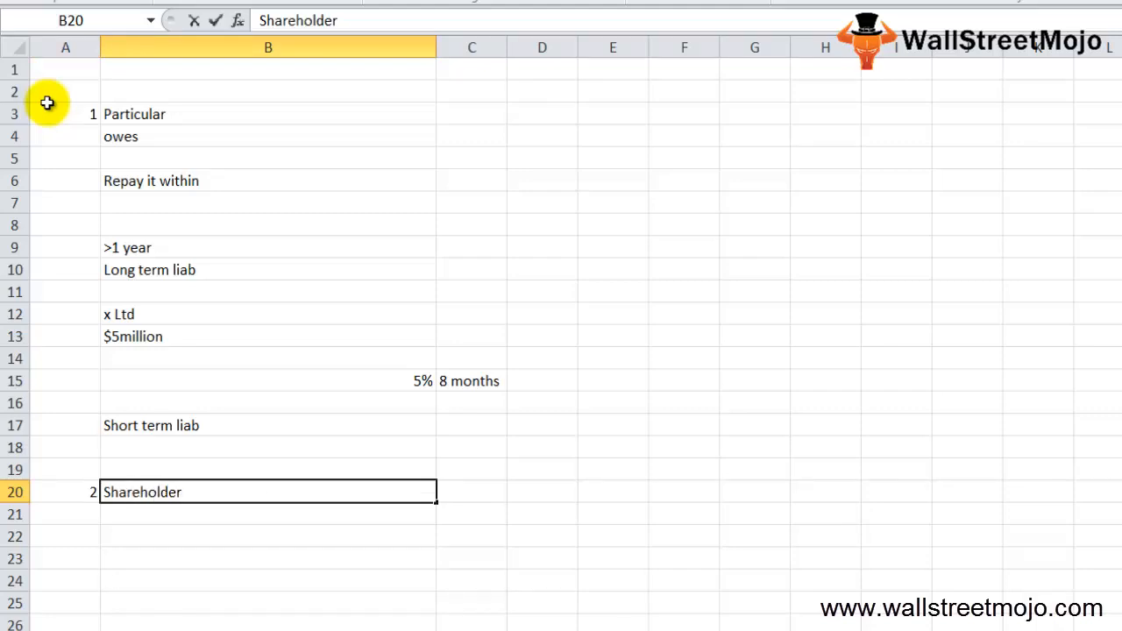
text(C)
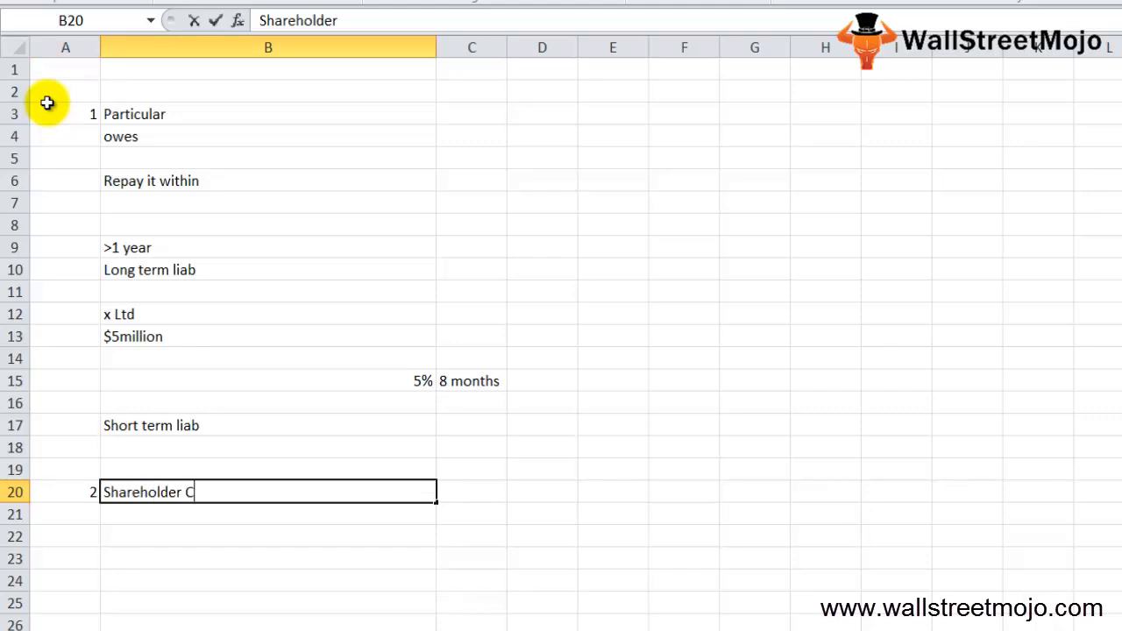
text(apital)
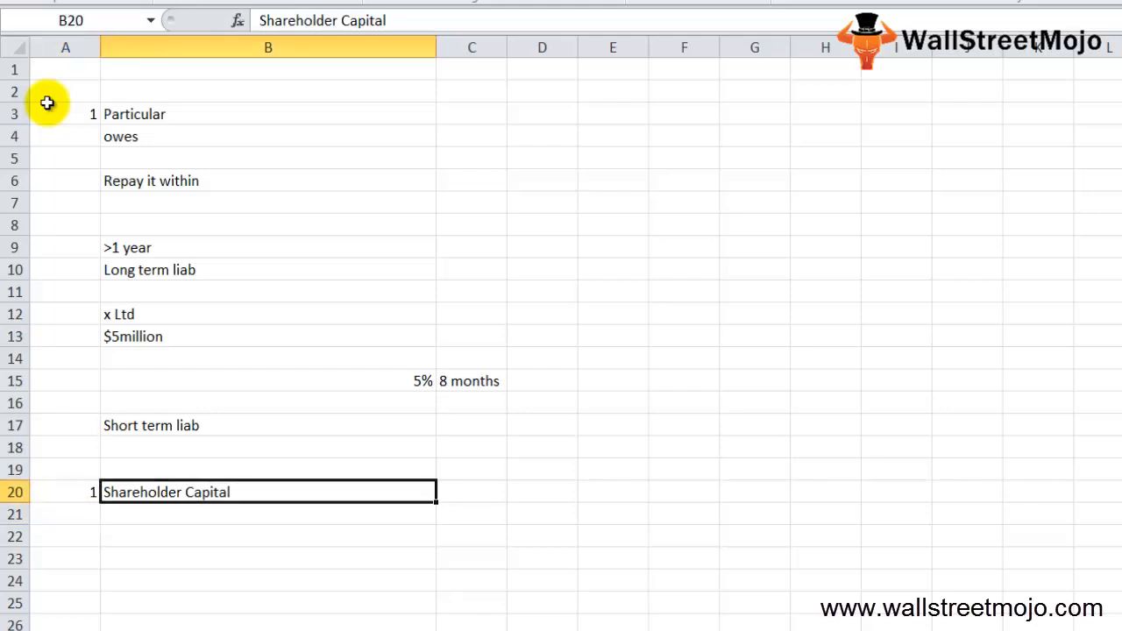
Step: Add PSH, ESH and Voting labels across C20:E20
click(471, 491)
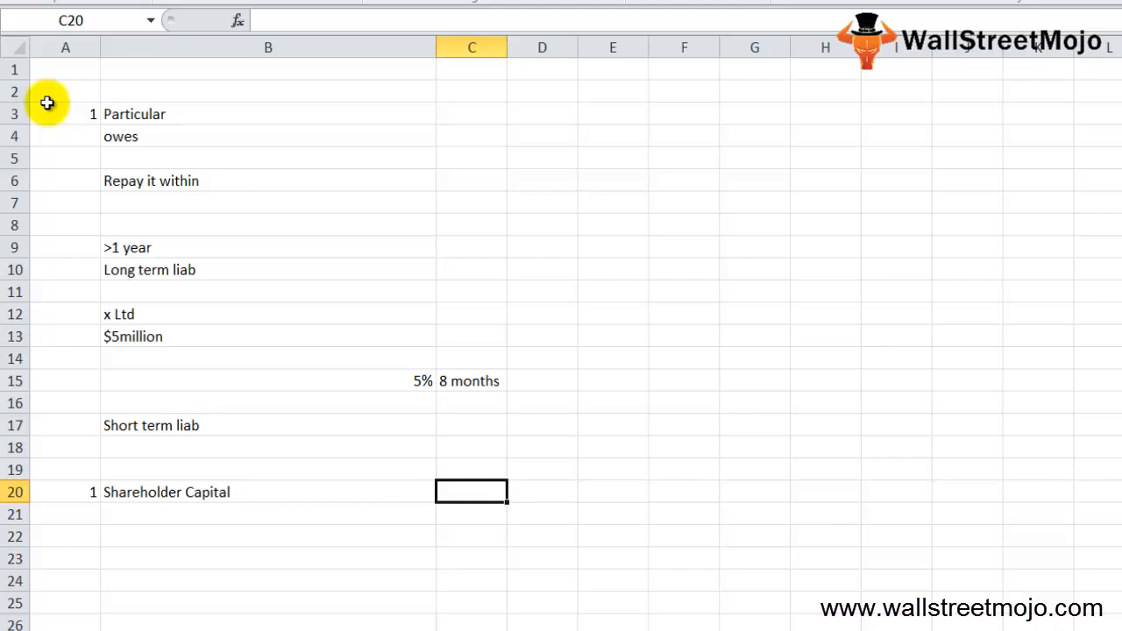
text(PSC)
click(542, 492)
text(ESH)
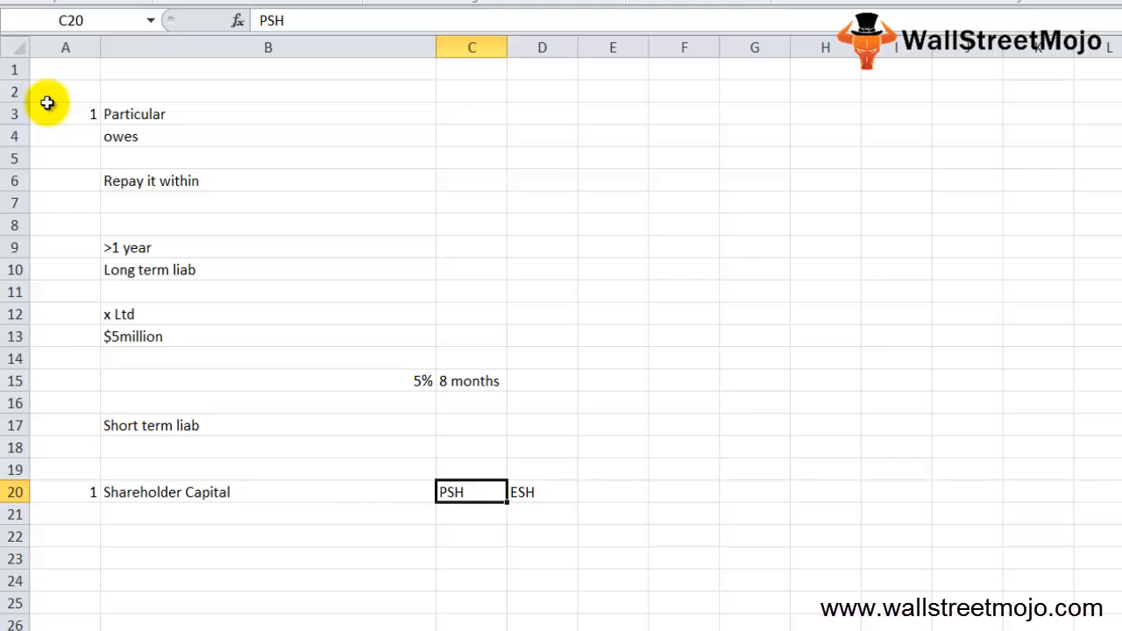
click(541, 492)
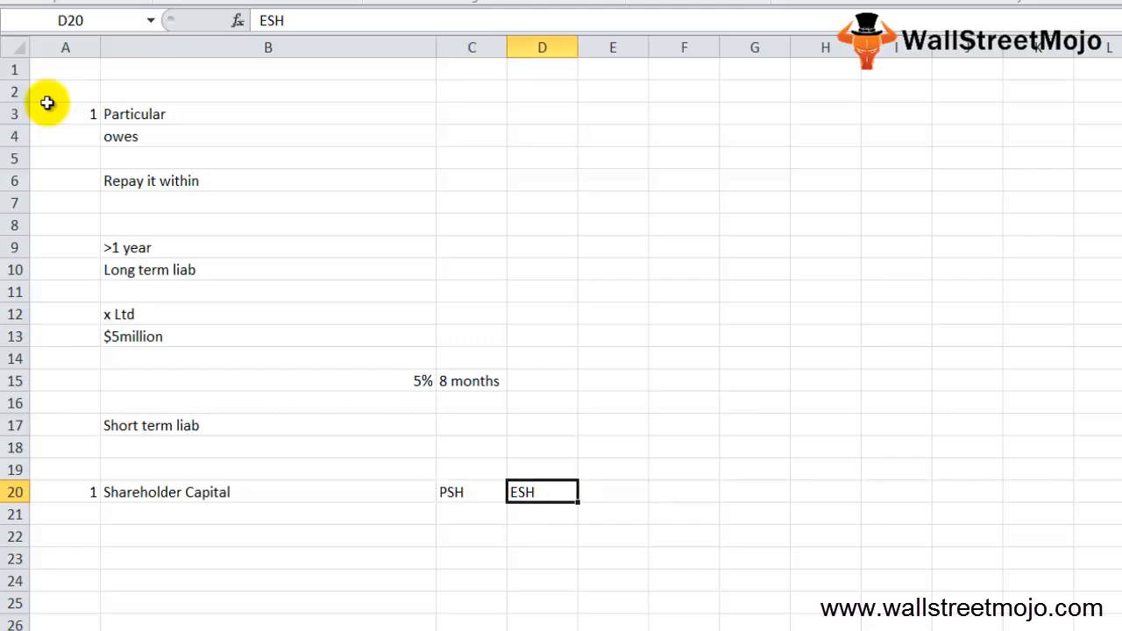
text(V)
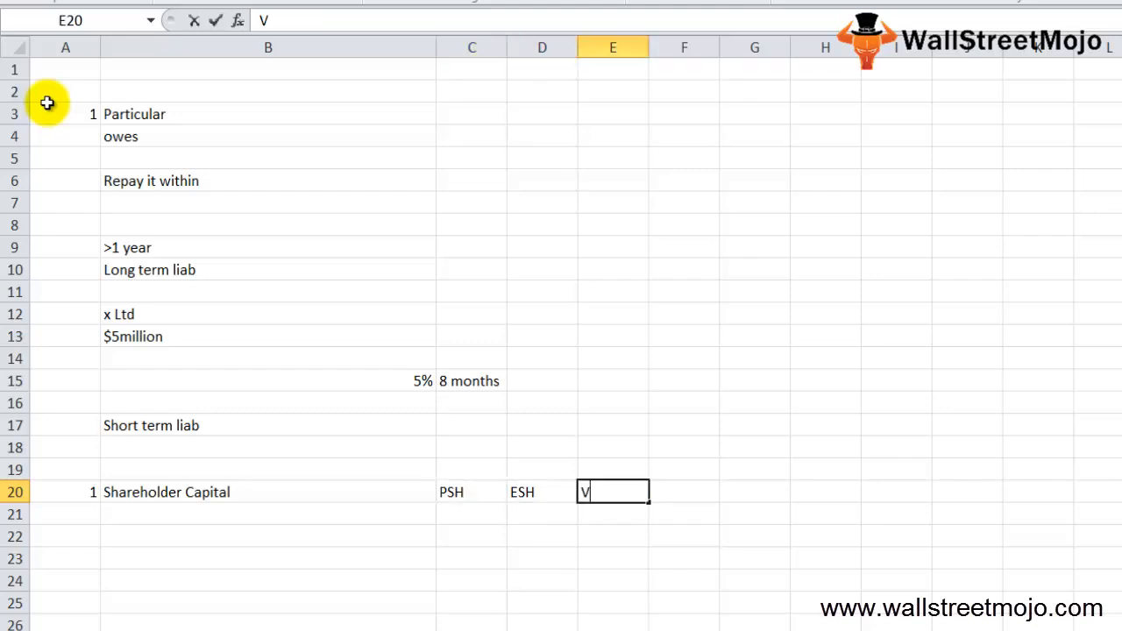
text(oting)
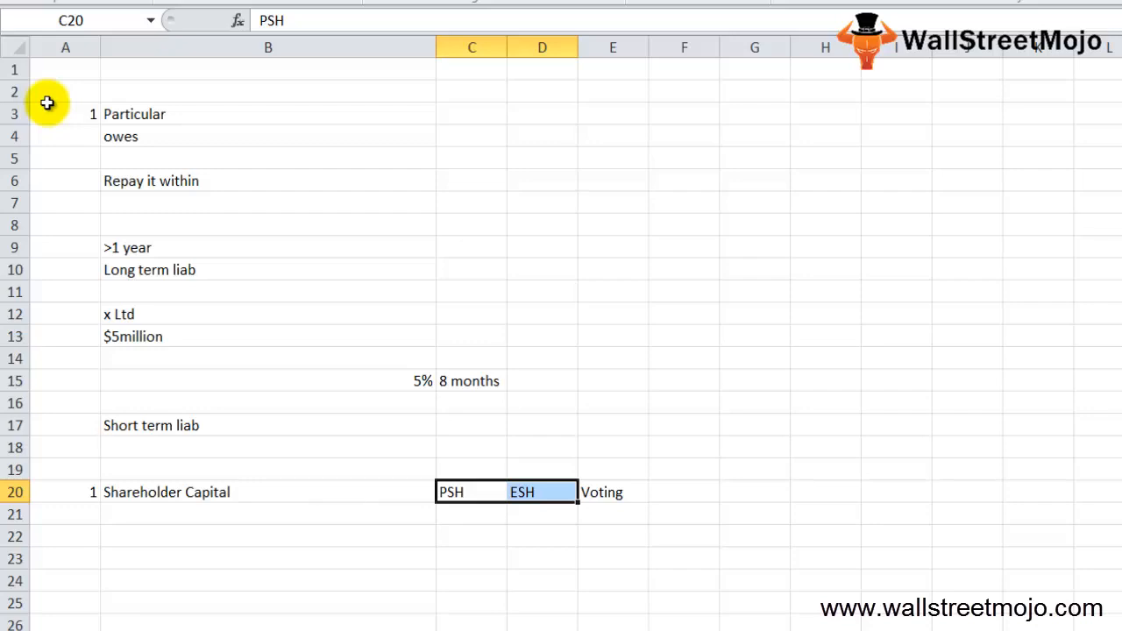
click(613, 492)
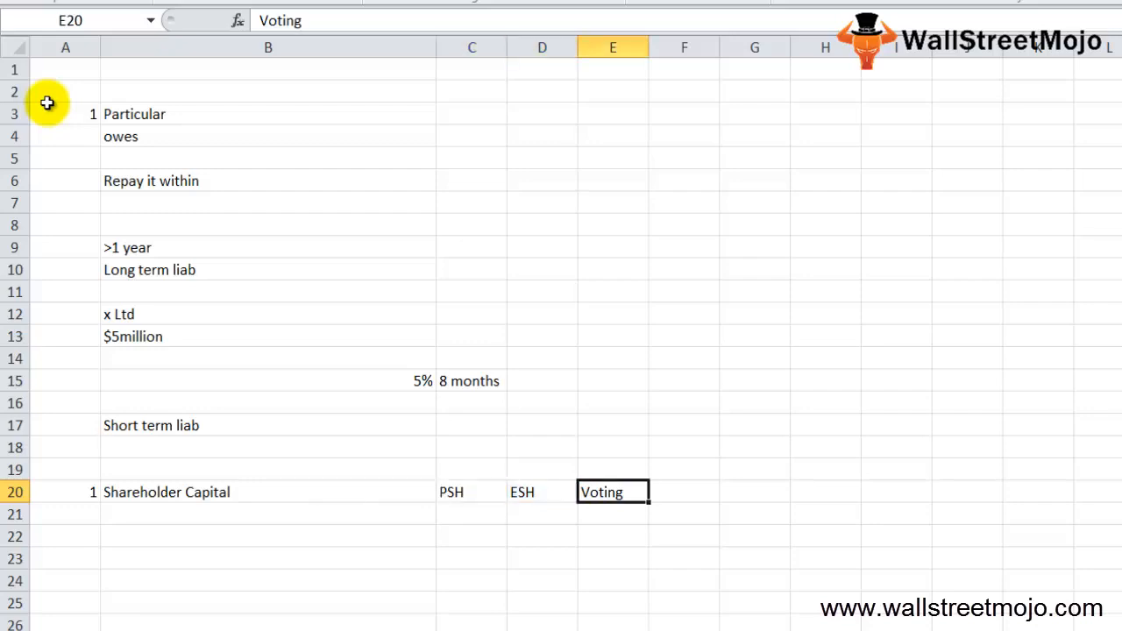
click(684, 492)
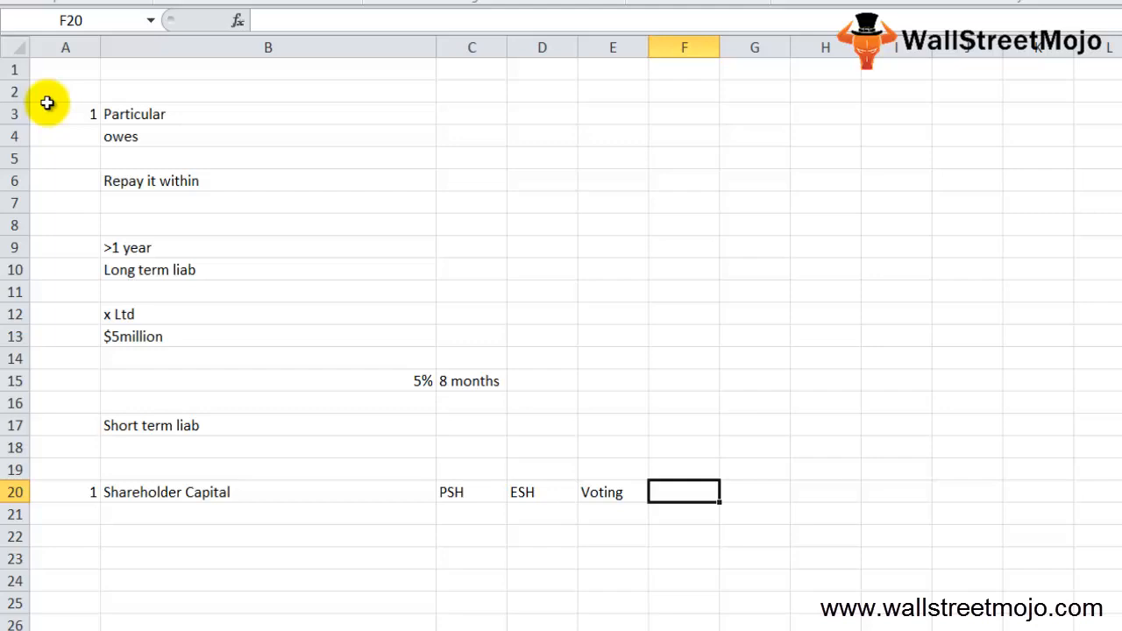
click(472, 536)
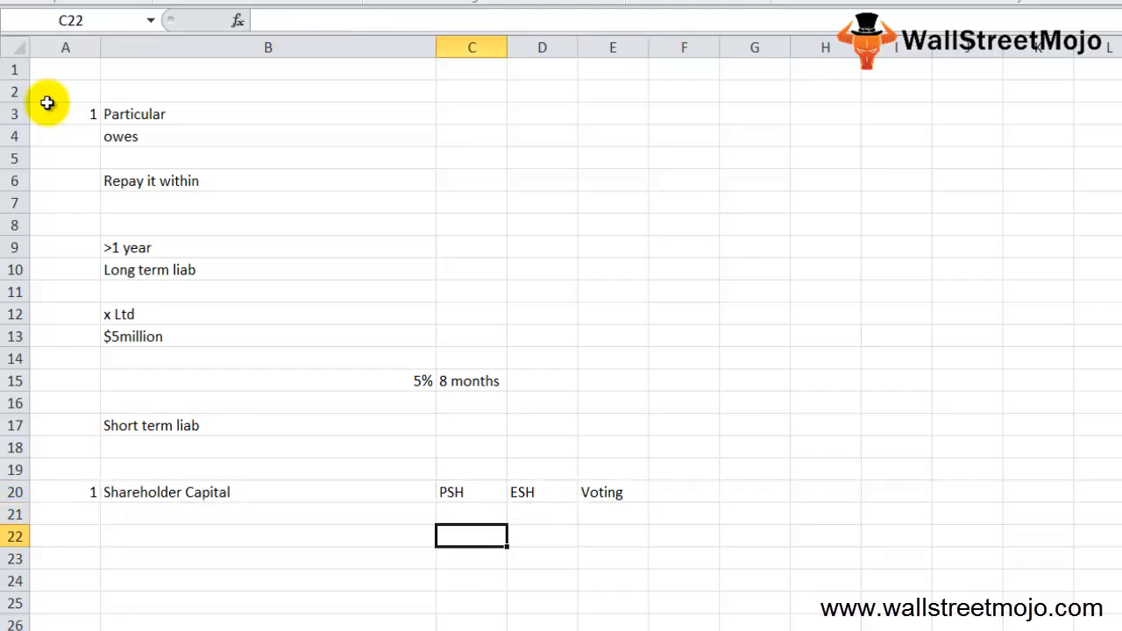
Step: Enter x, Y, Z in C22:E22, amounts 2000, 3000, 5000, and ratios 2, 3, 5
text(z y z)
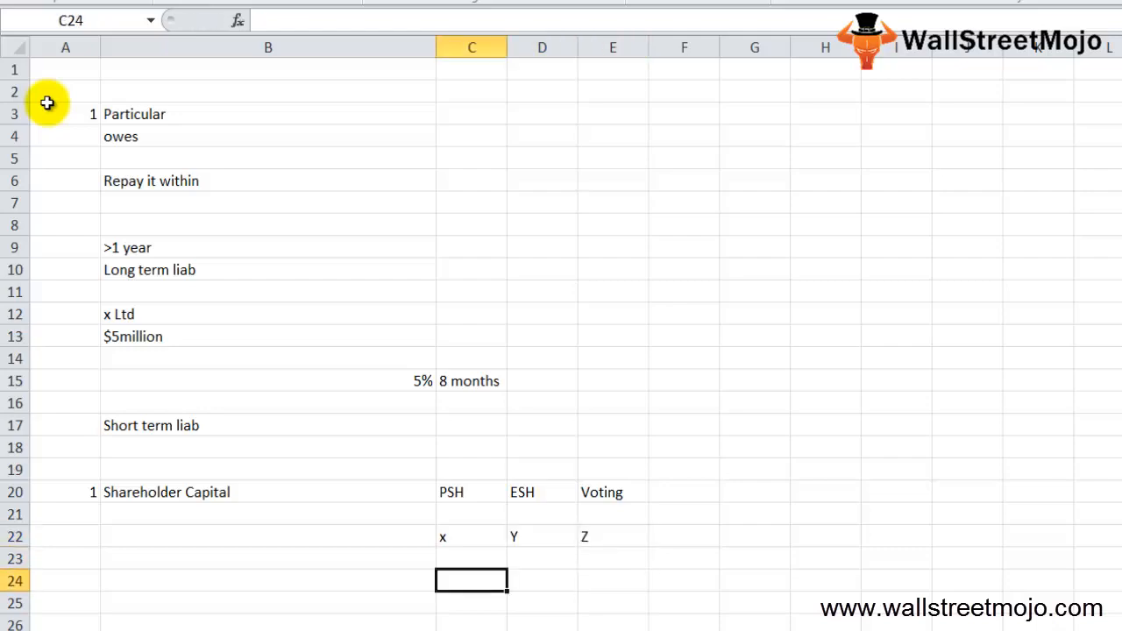
text(3000)
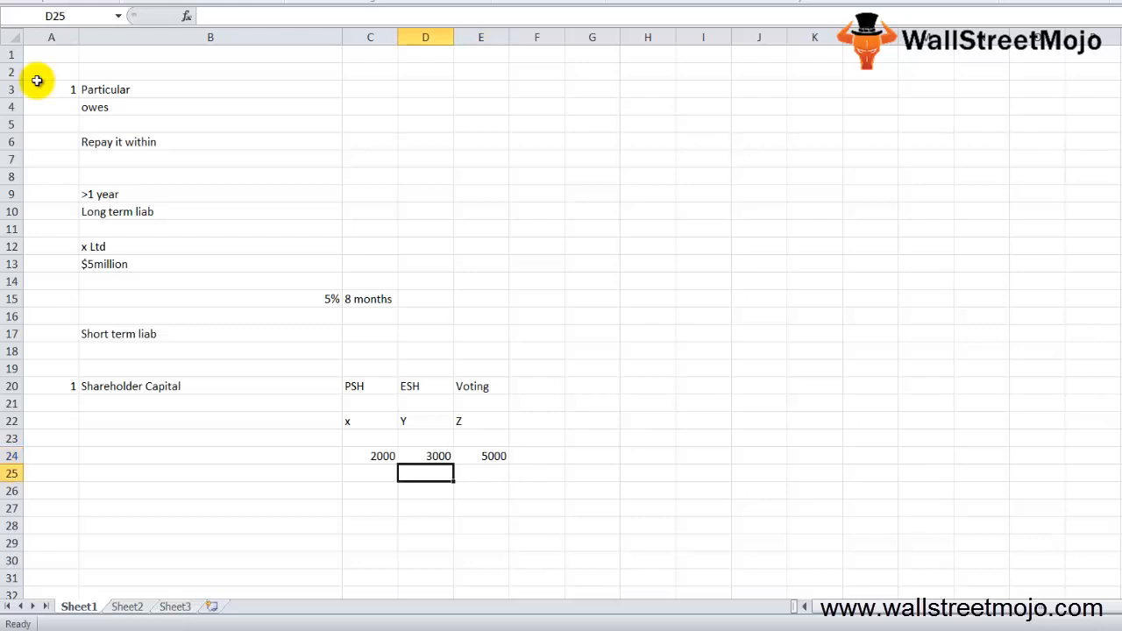
text(3)
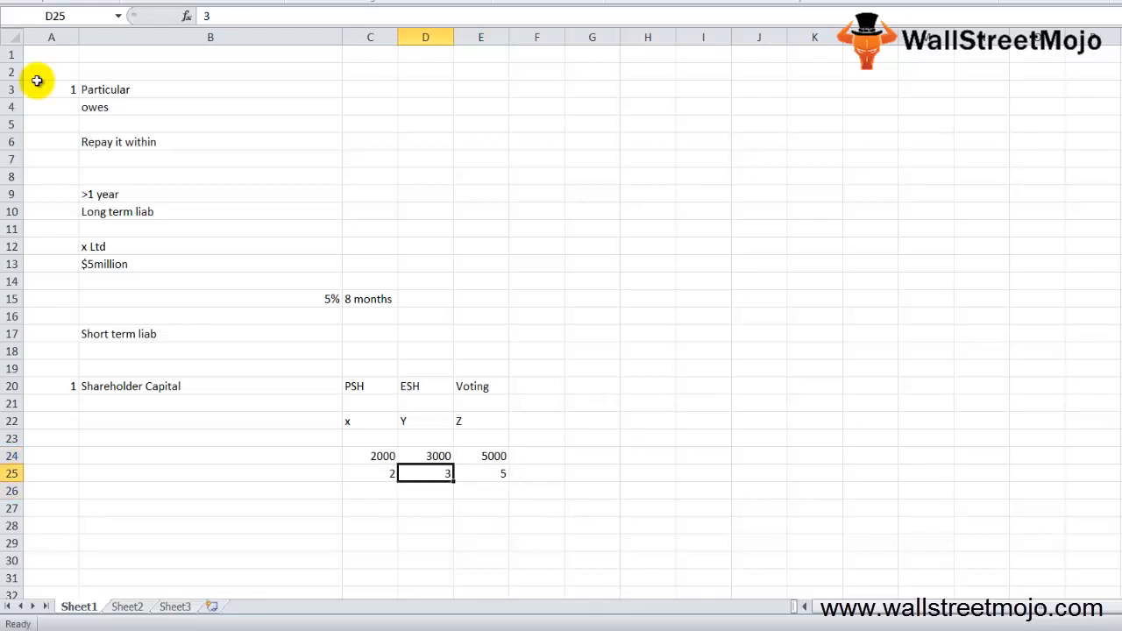
click(425, 525)
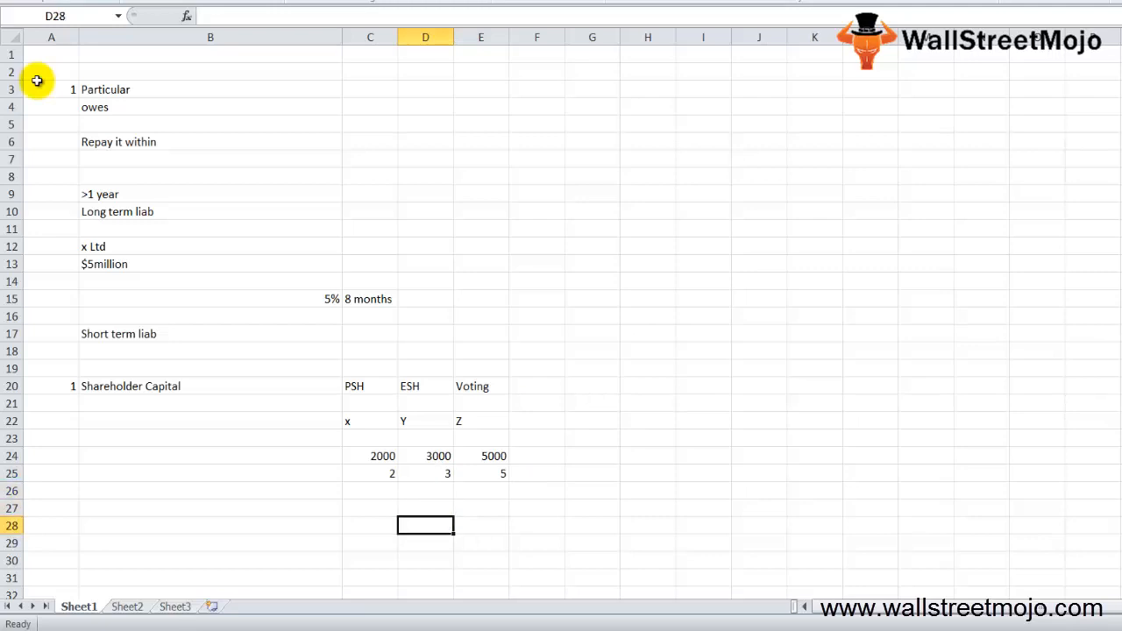
Step: Add the R&S note in B27 and move down to row 29
text(R)
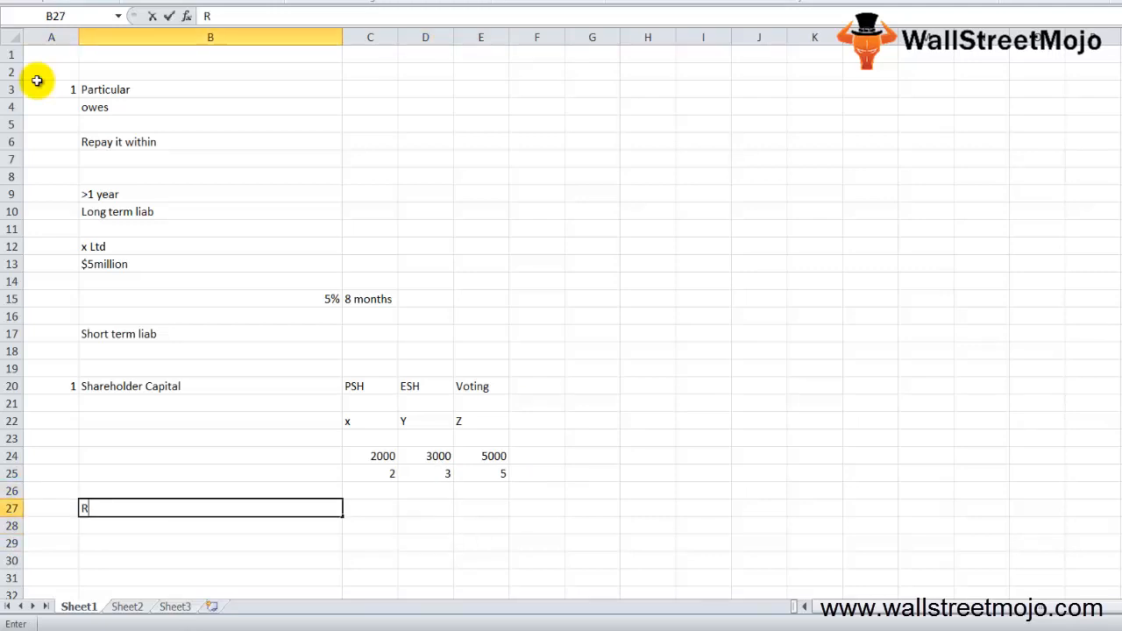
text(&S)
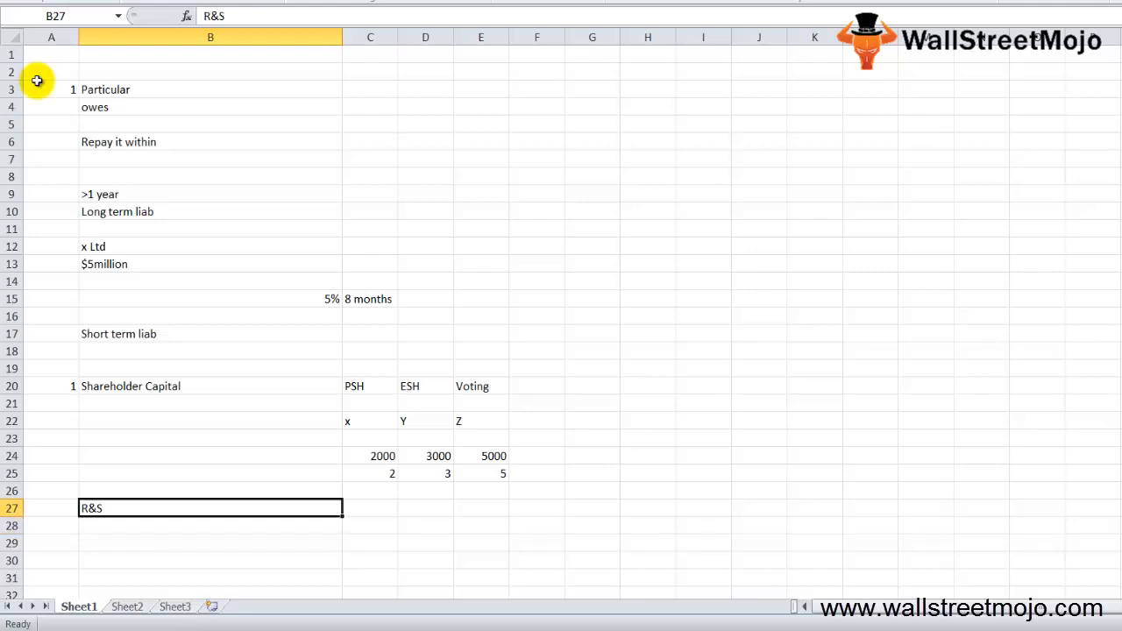
click(210, 543)
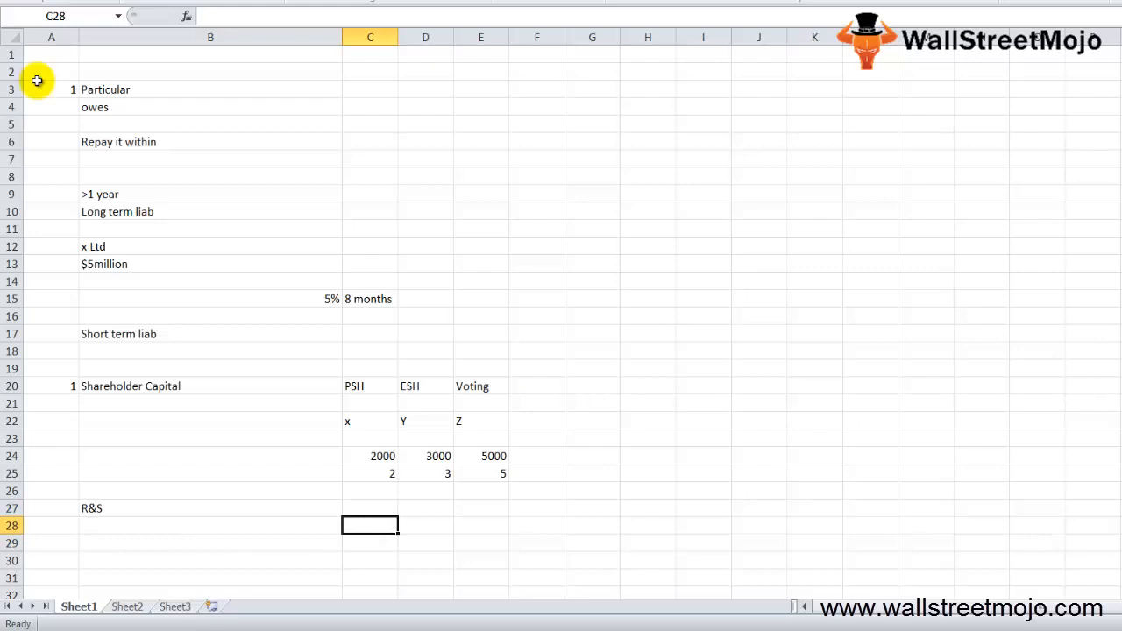
key(down)
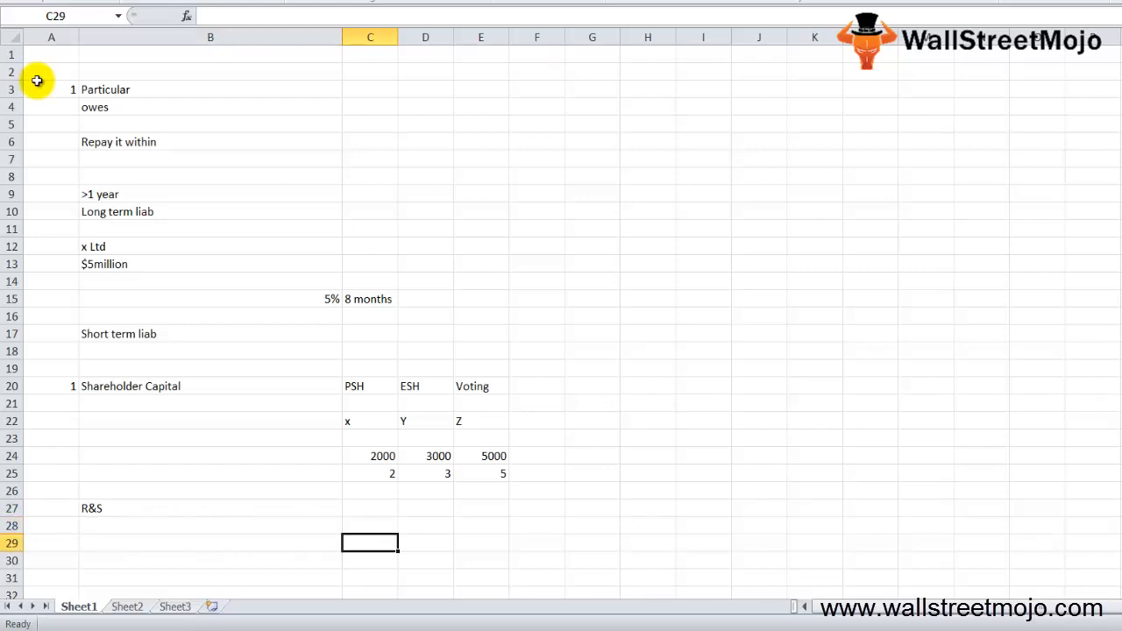
Step: Enter 11000, 80000, 95000 in C29:E29 and total them to 186000 in F29
text(11000)
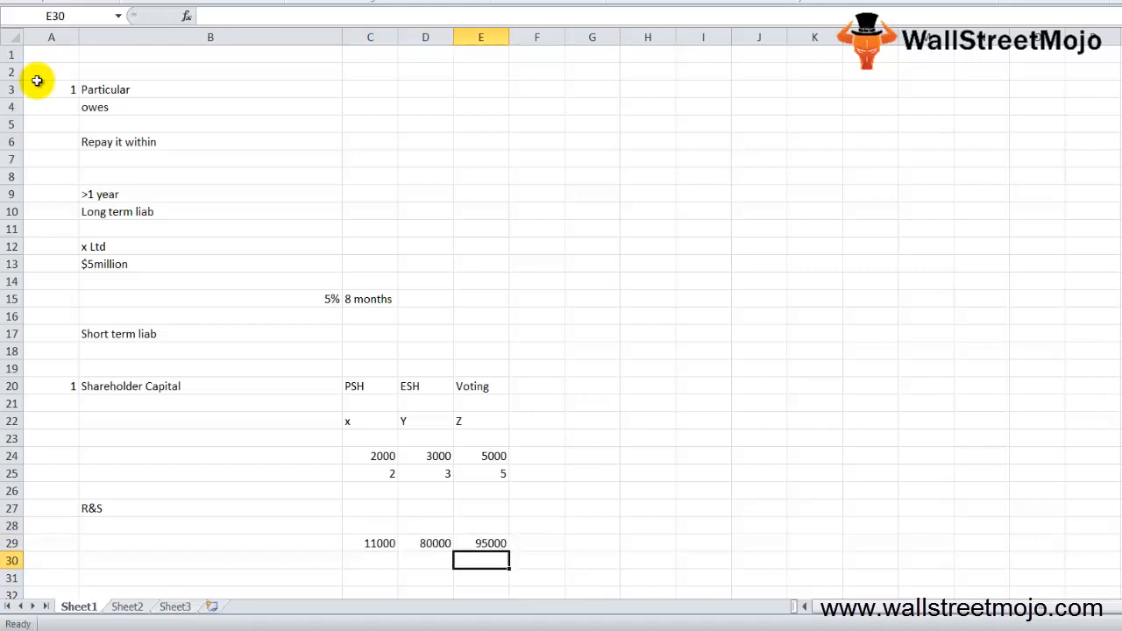
text(=C29+E29+E29)
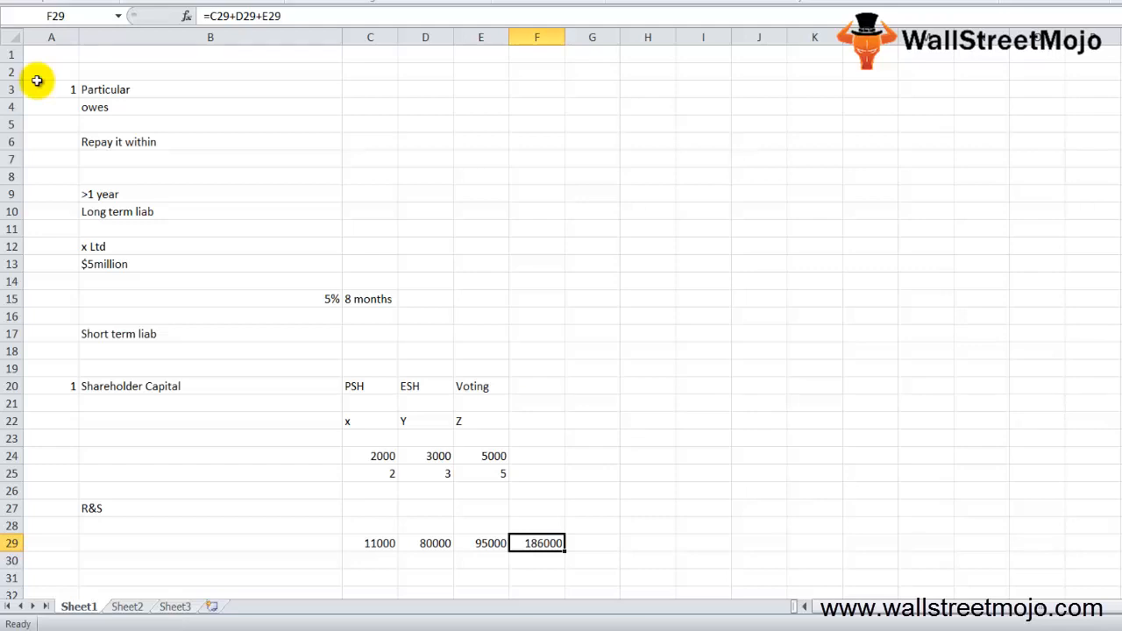
drag(379, 542, 434, 542)
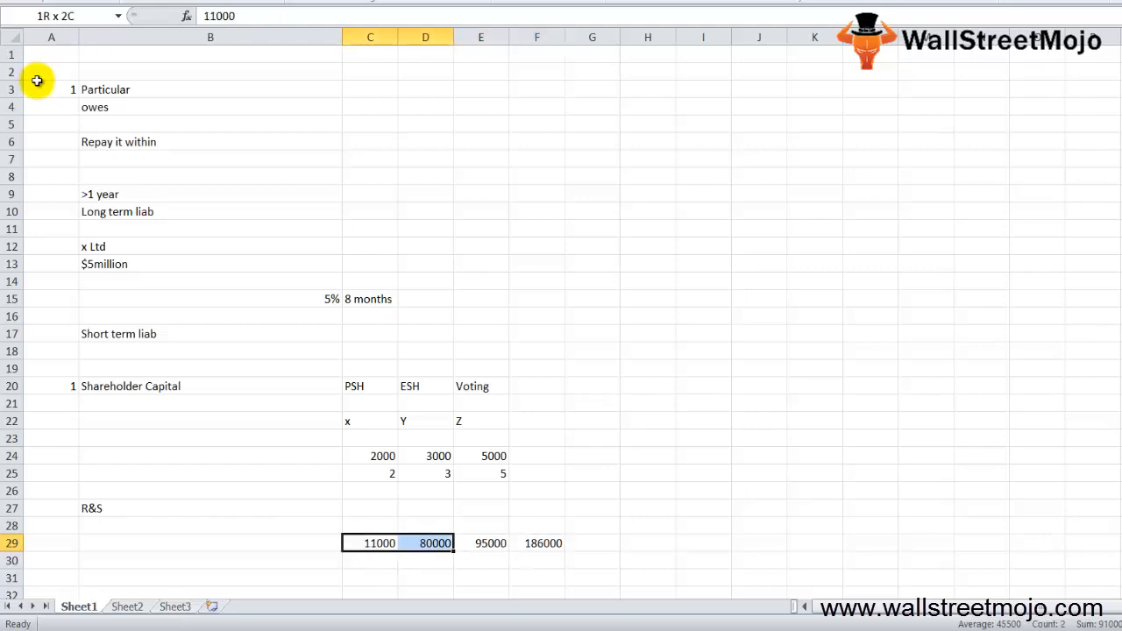
click(370, 560)
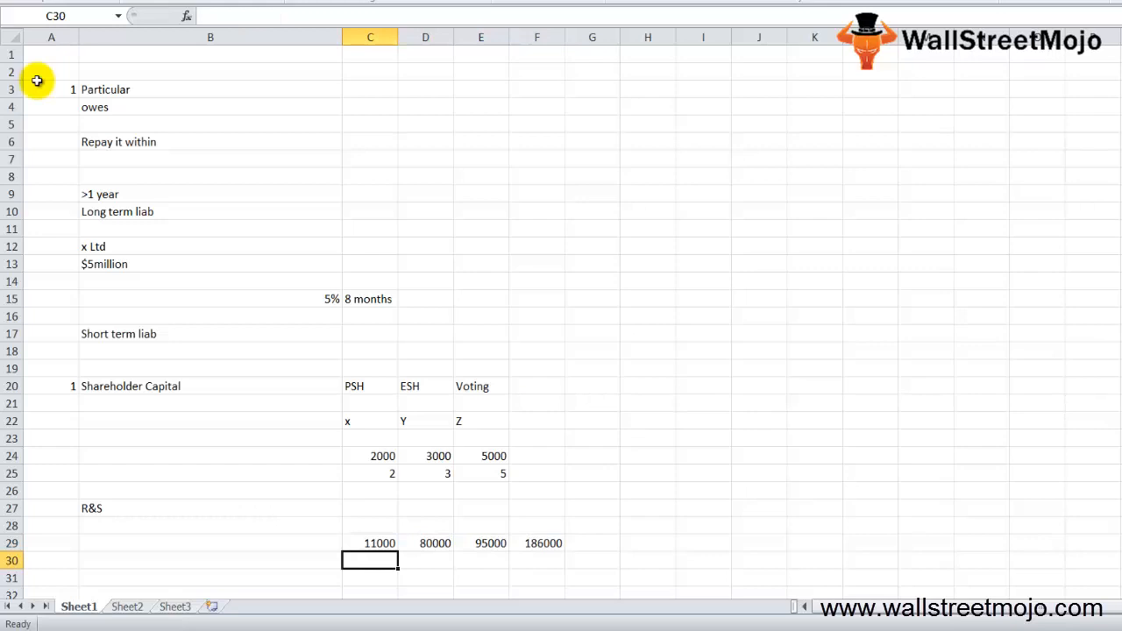
click(480, 560)
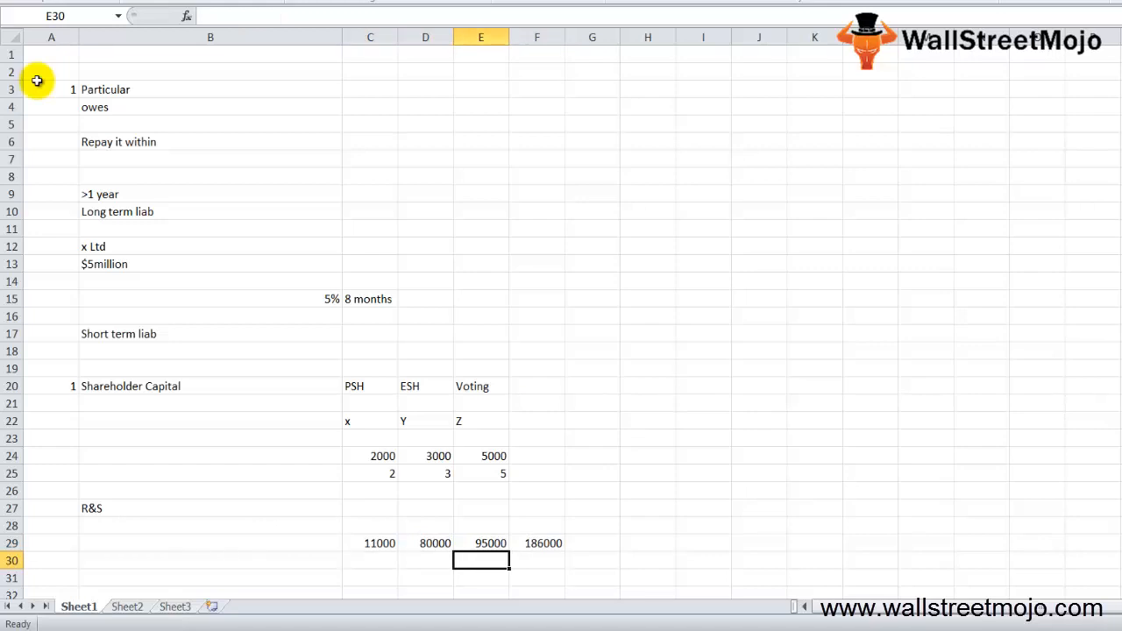
scroll(down, 3)
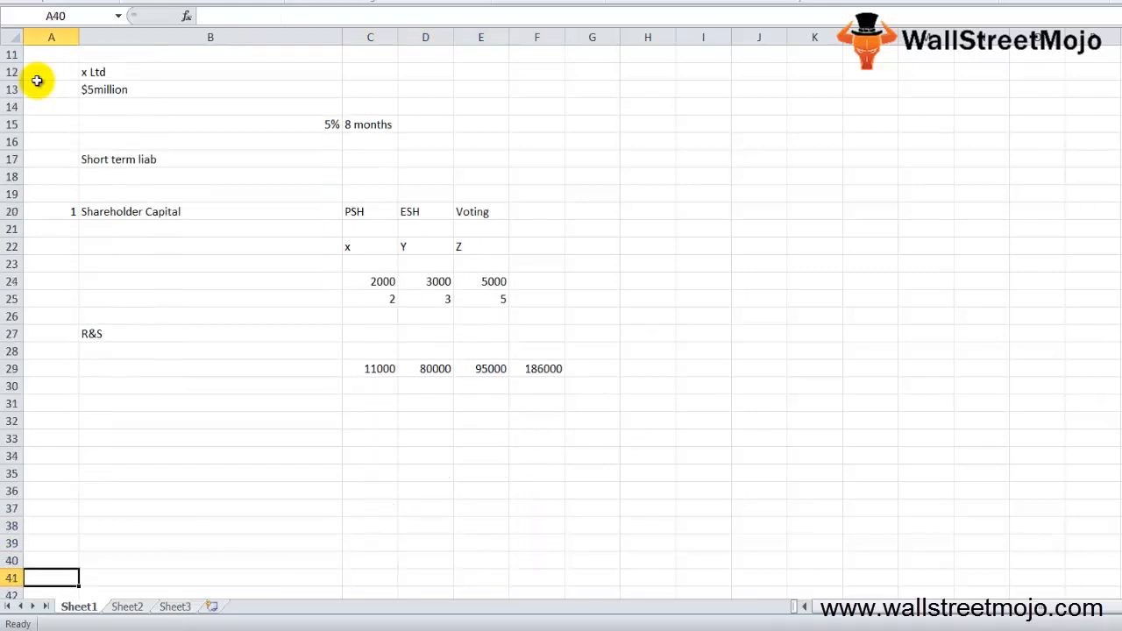
Step: Add 2 Long term borrowing in row 31 with an Airline note below
scroll(down, 3)
text(L)
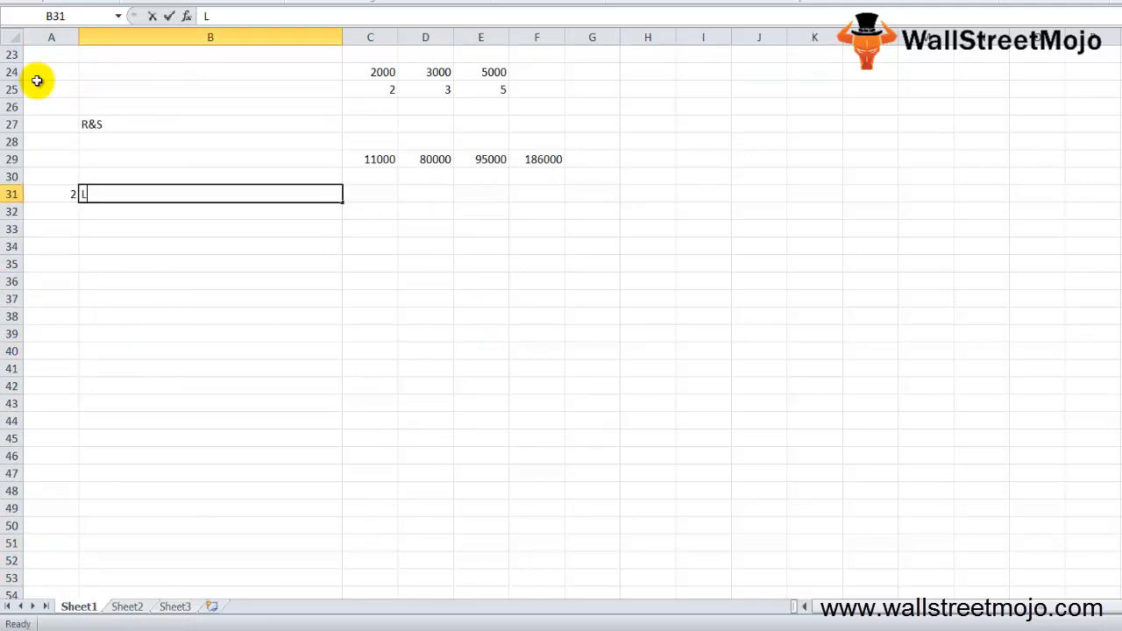
text(ong term borrowing)
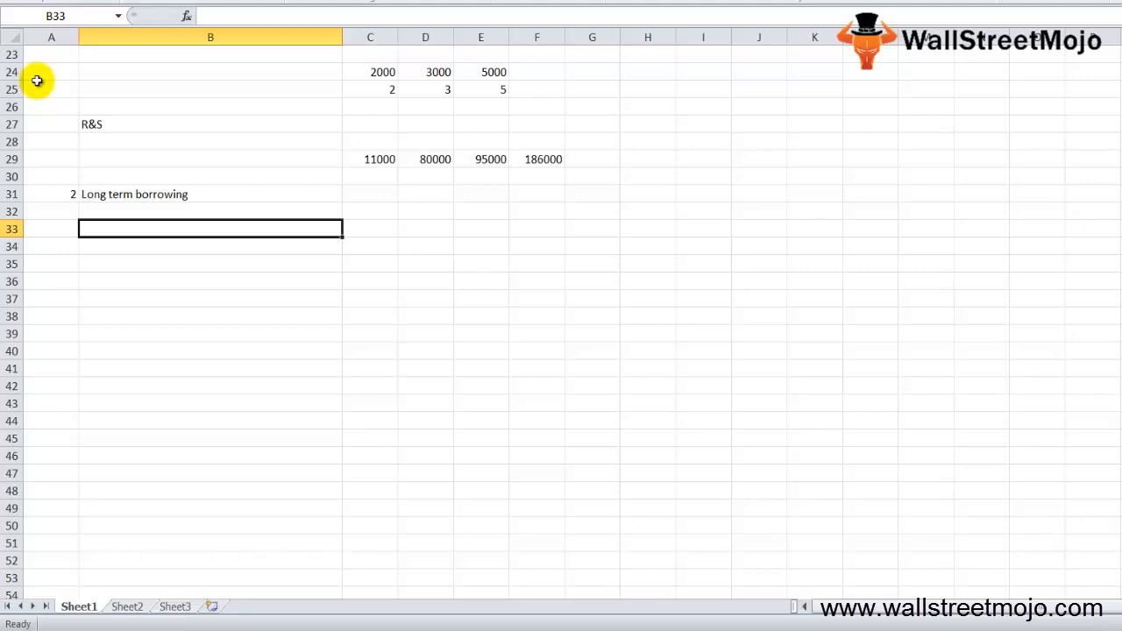
text(Airline)
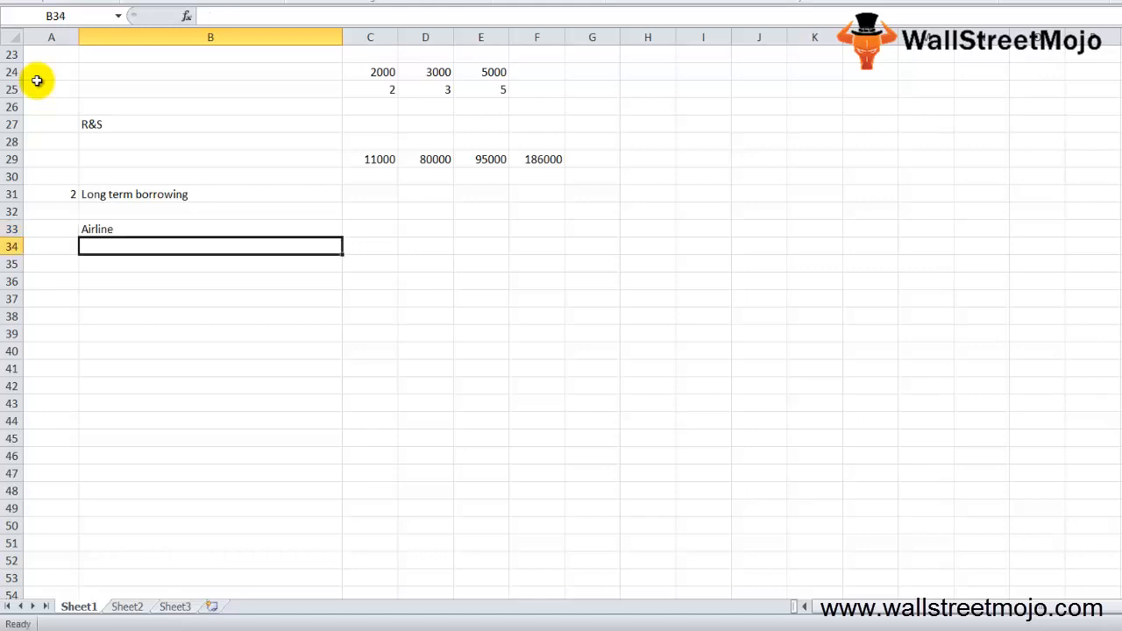
key(Down)
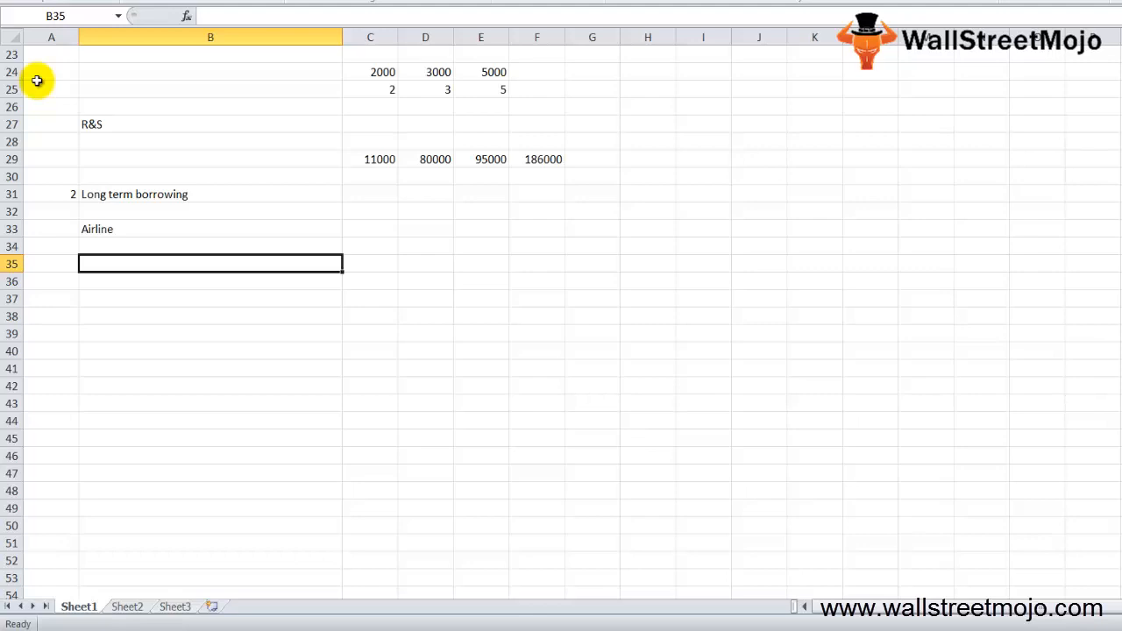
key(Down)
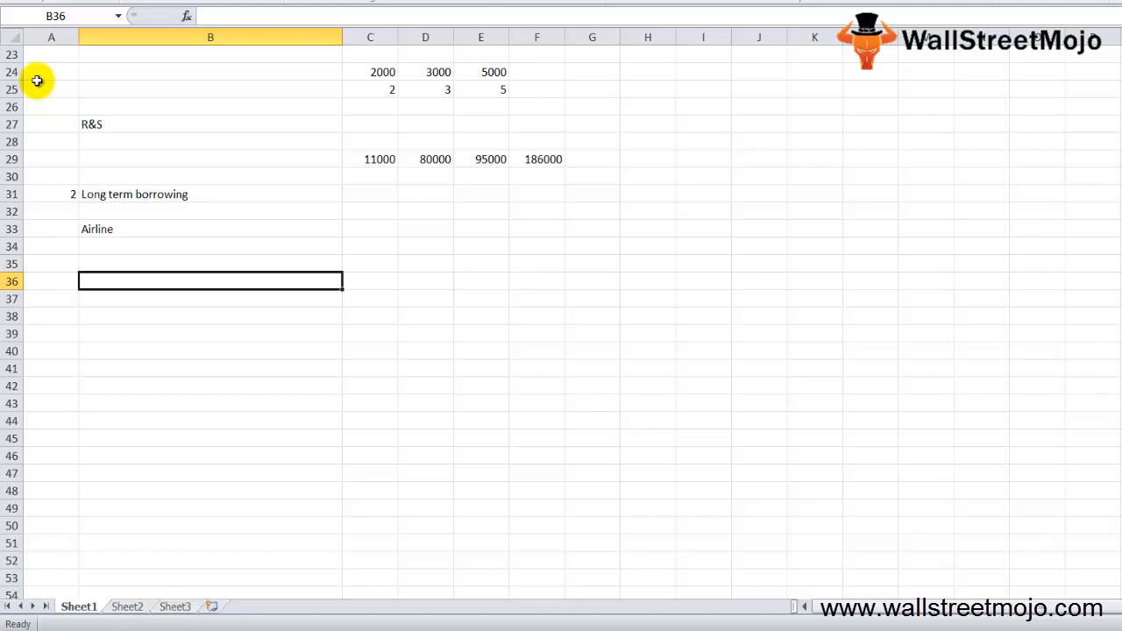
Step: List Repayable > 12 months, Bonds and deb, Term loan, and start 3 Deferred Tax Liab
text(Repayable)
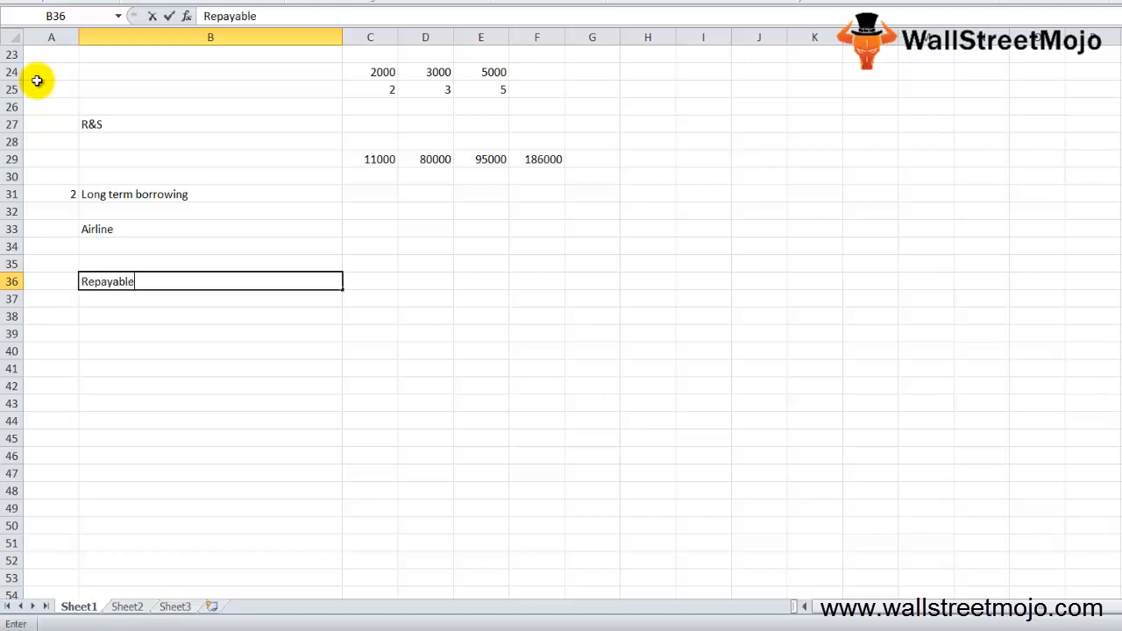
text(>)
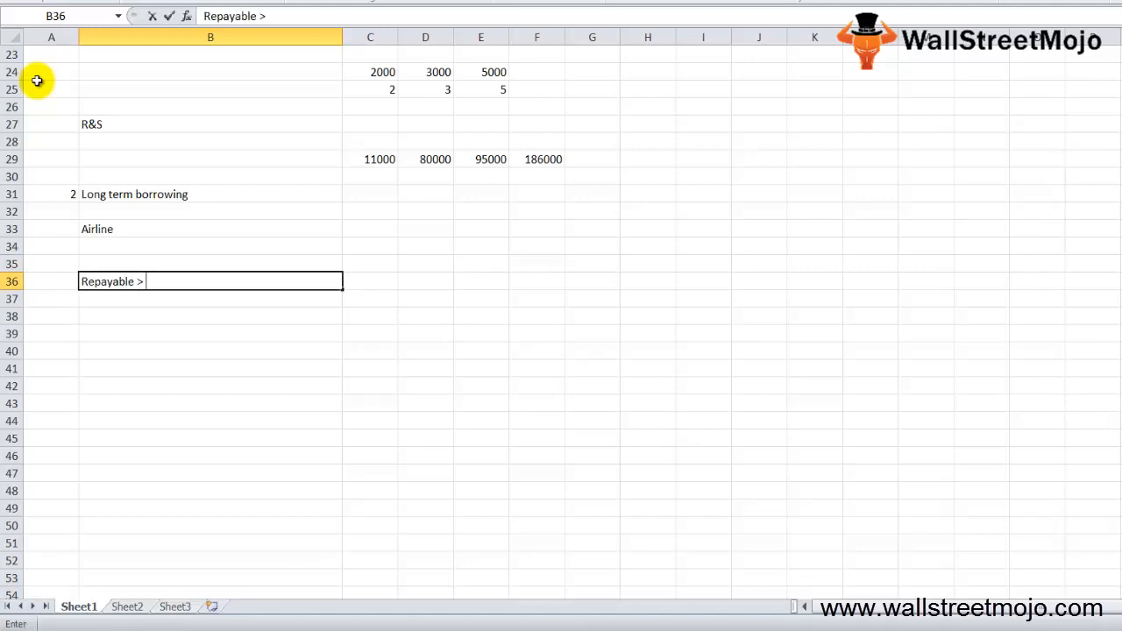
text(12  months)
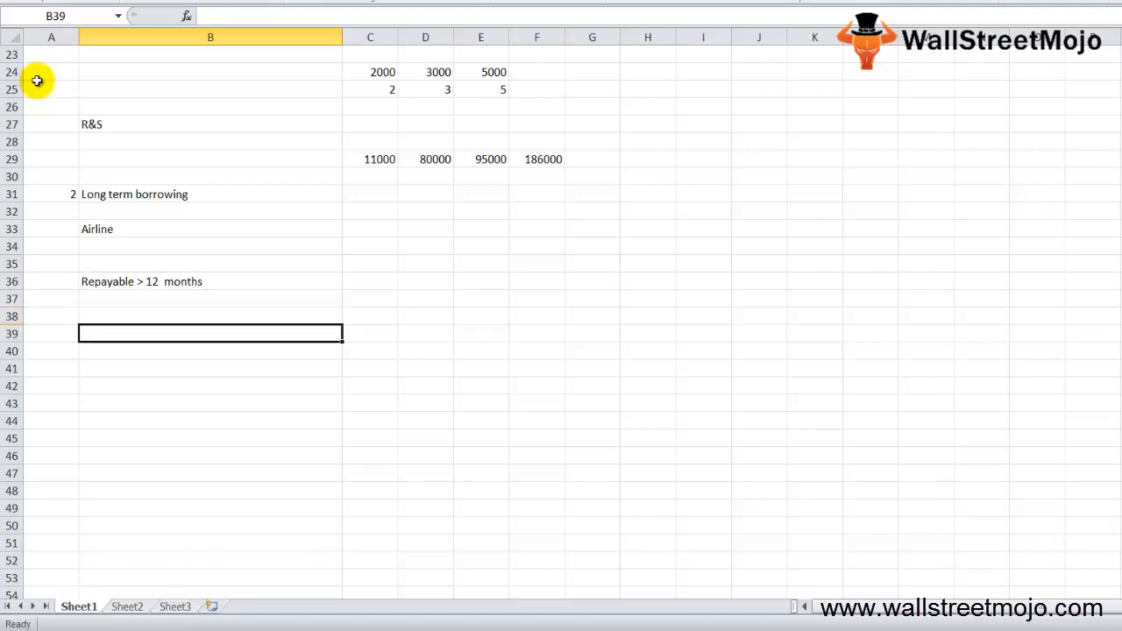
text(Bonds and deb)
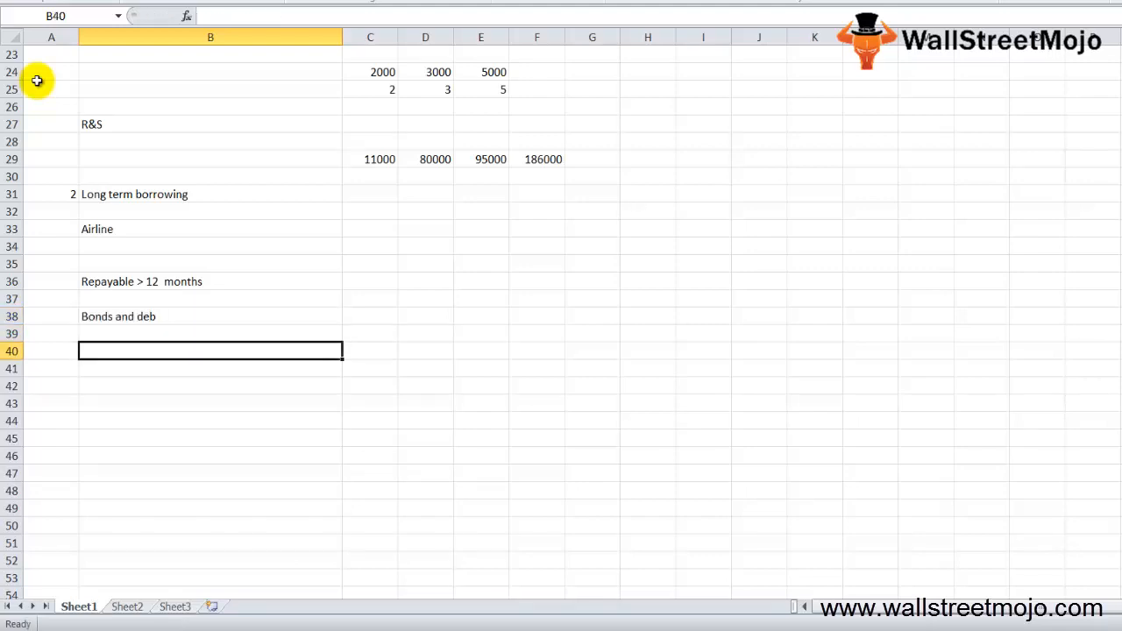
key(Down)
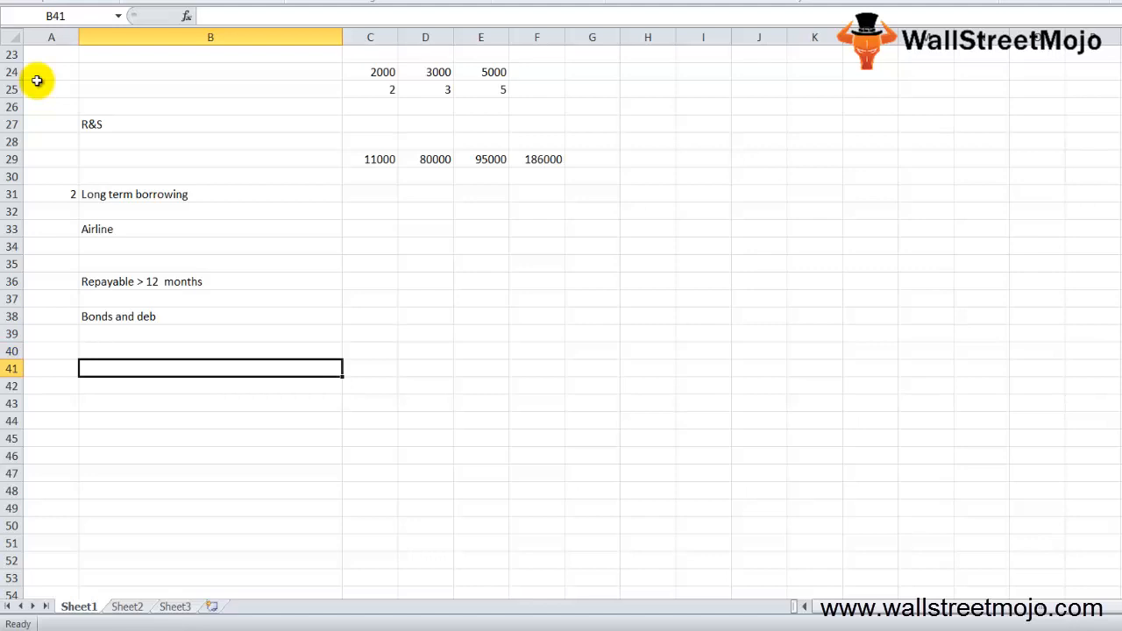
text(Term loan)
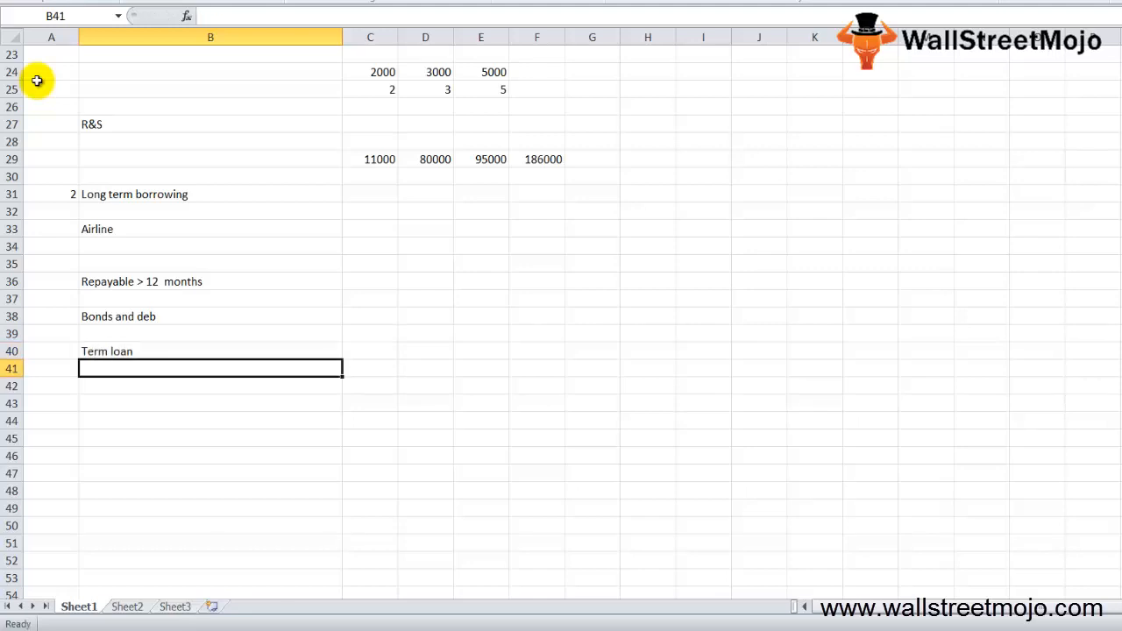
text(3)
click(210, 404)
text(Deferred Tax Liab)
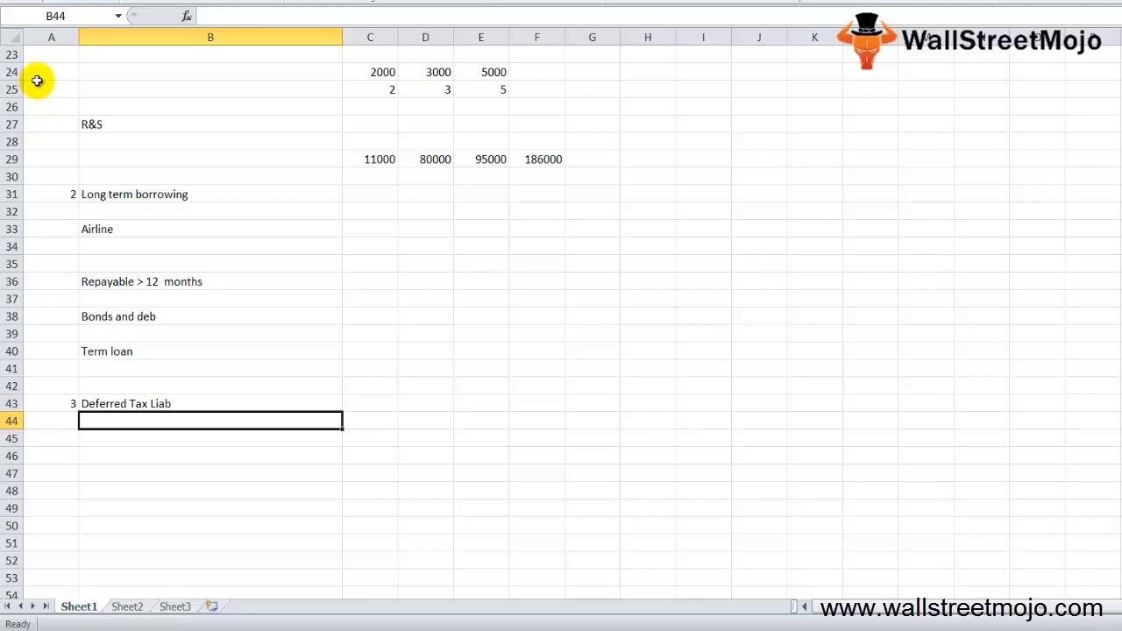
Step: Note Profits for KG inc: 20000 for FY 2017 and 2018, 5000 at 25%, and 28%
key(Down)
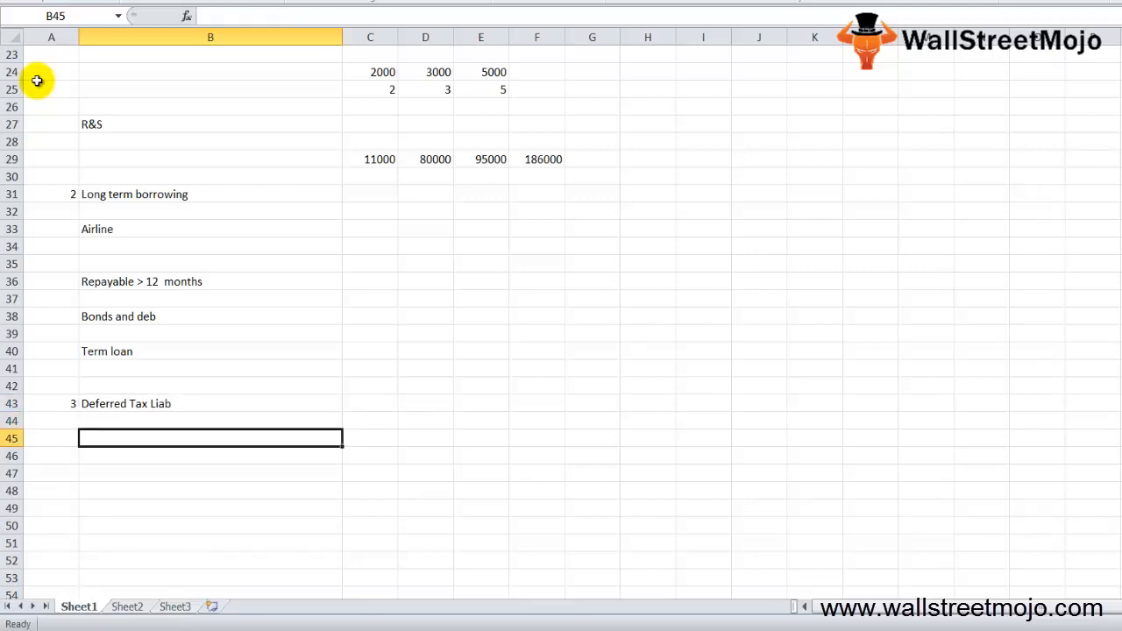
text(Profits)
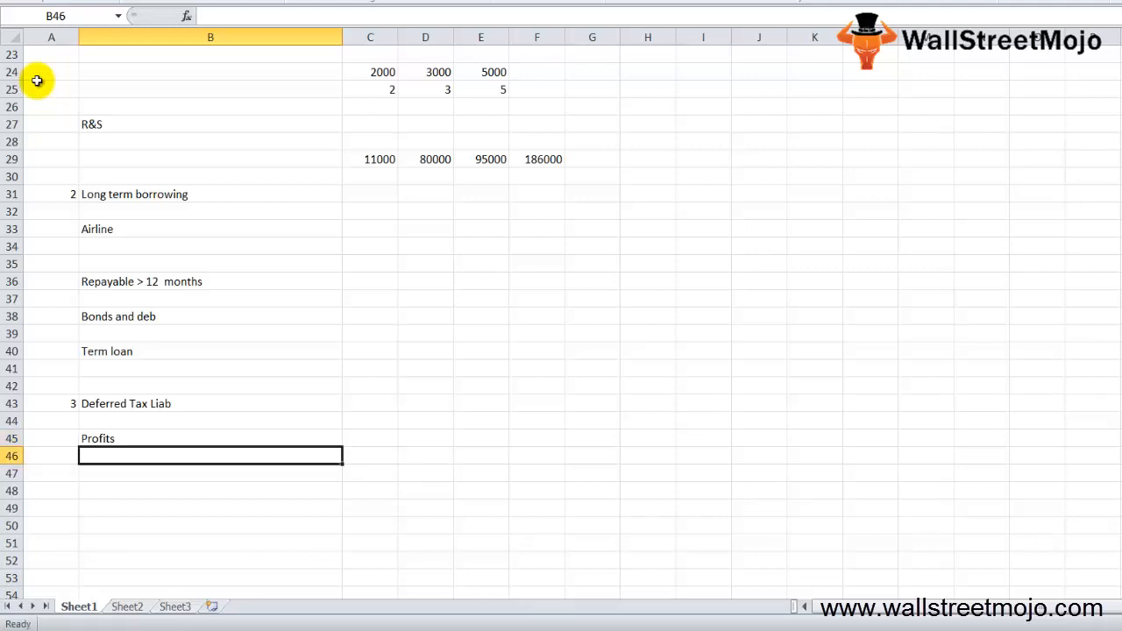
text(')
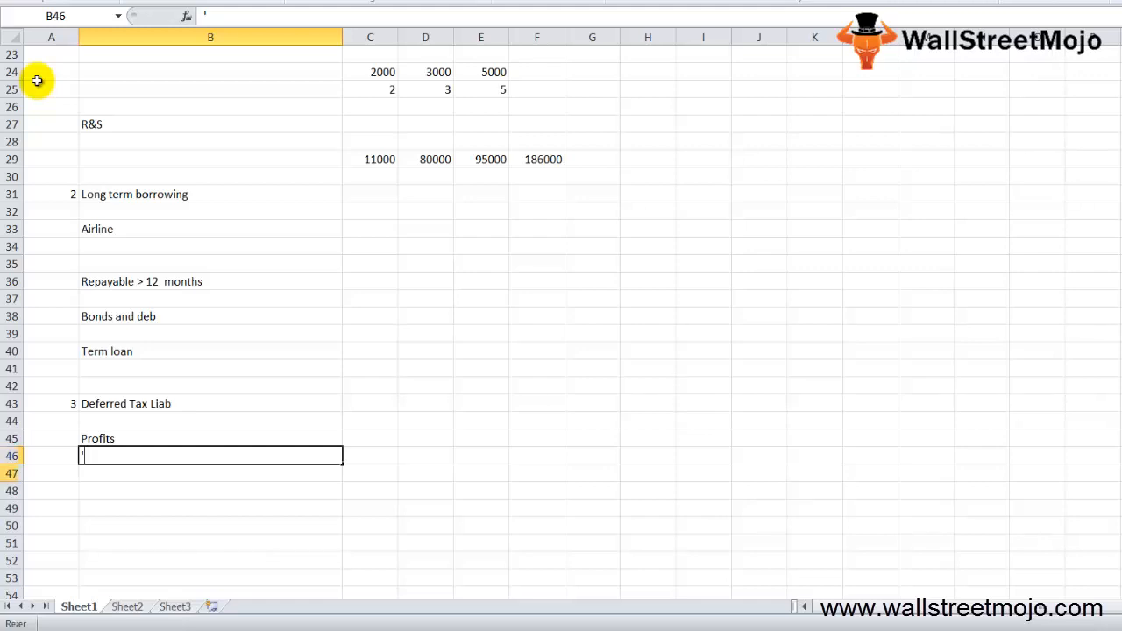
text(KG inc)
click(211, 491)
text(20000)
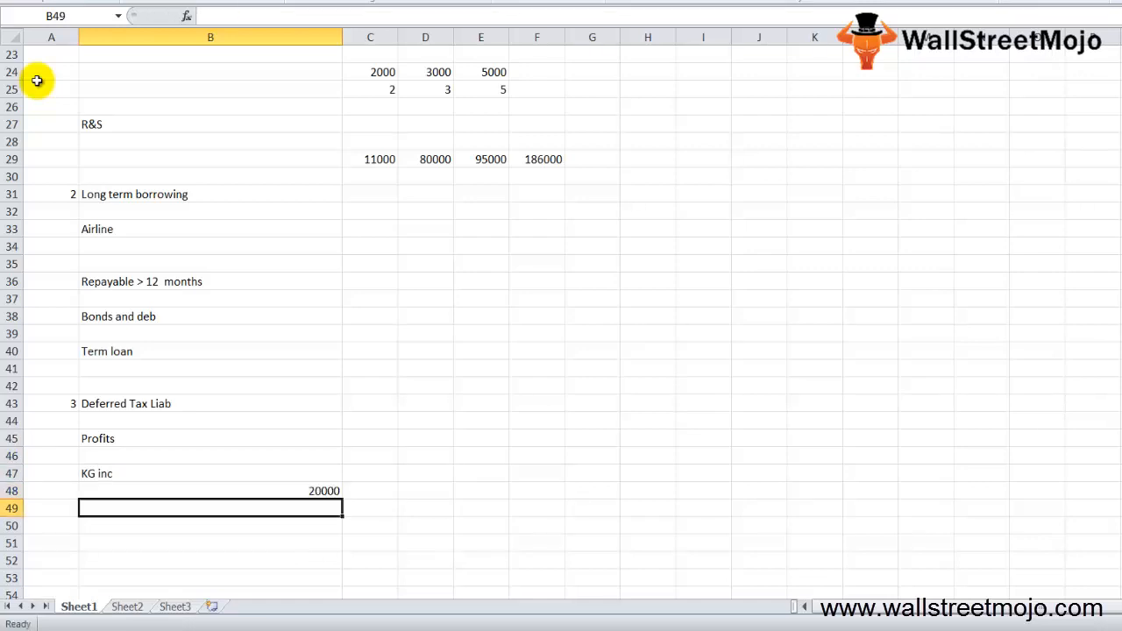
text(FY 2017 and)
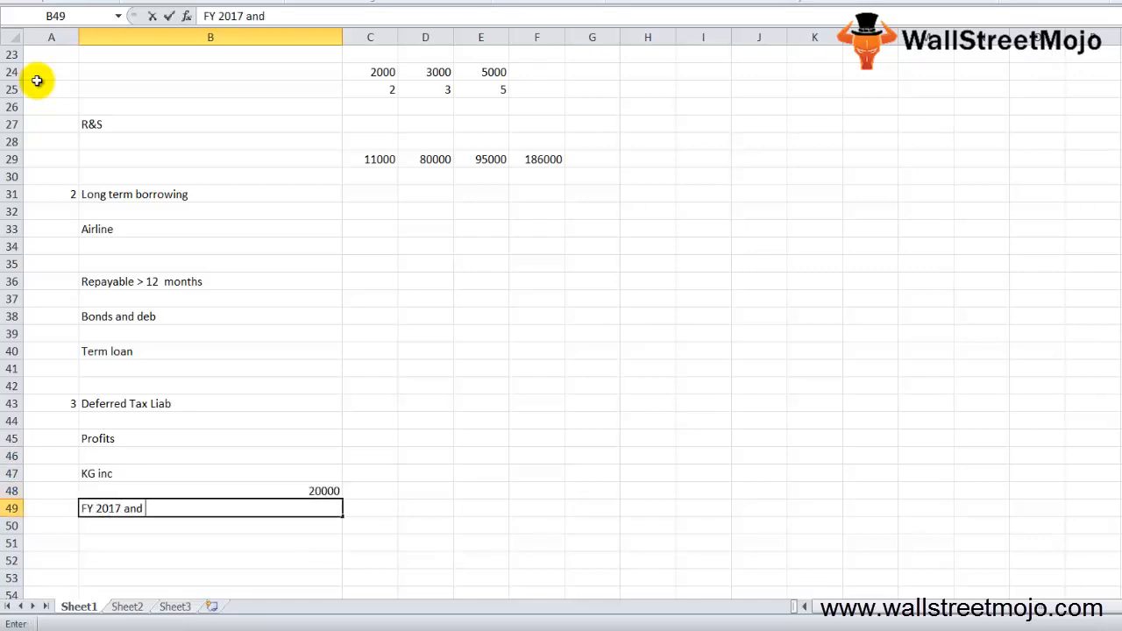
text(2018)
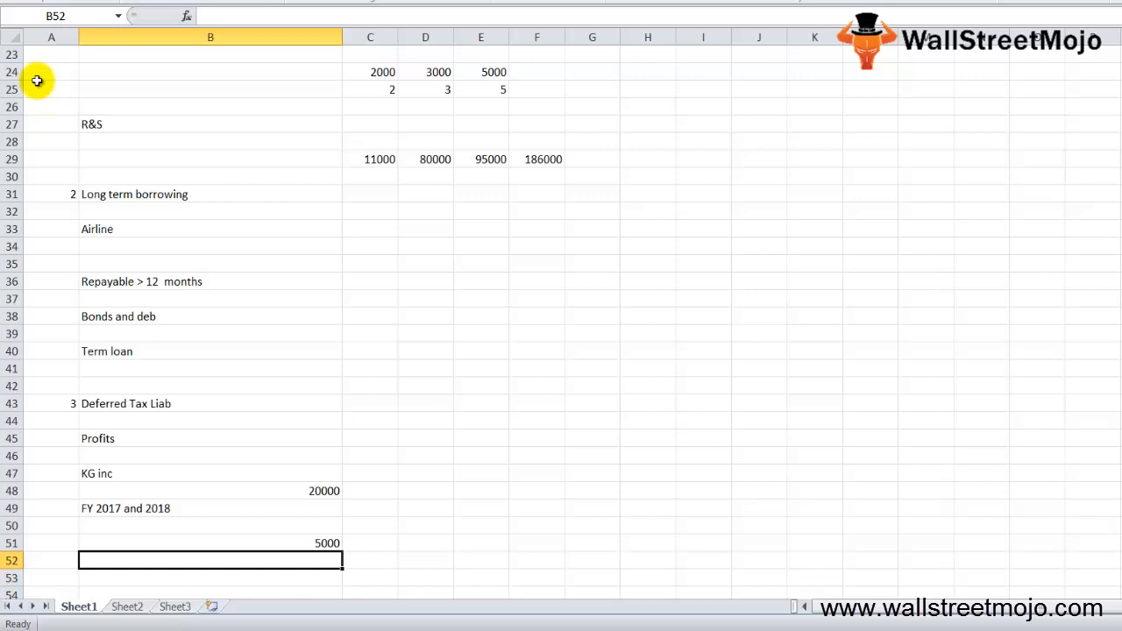
text(25%)
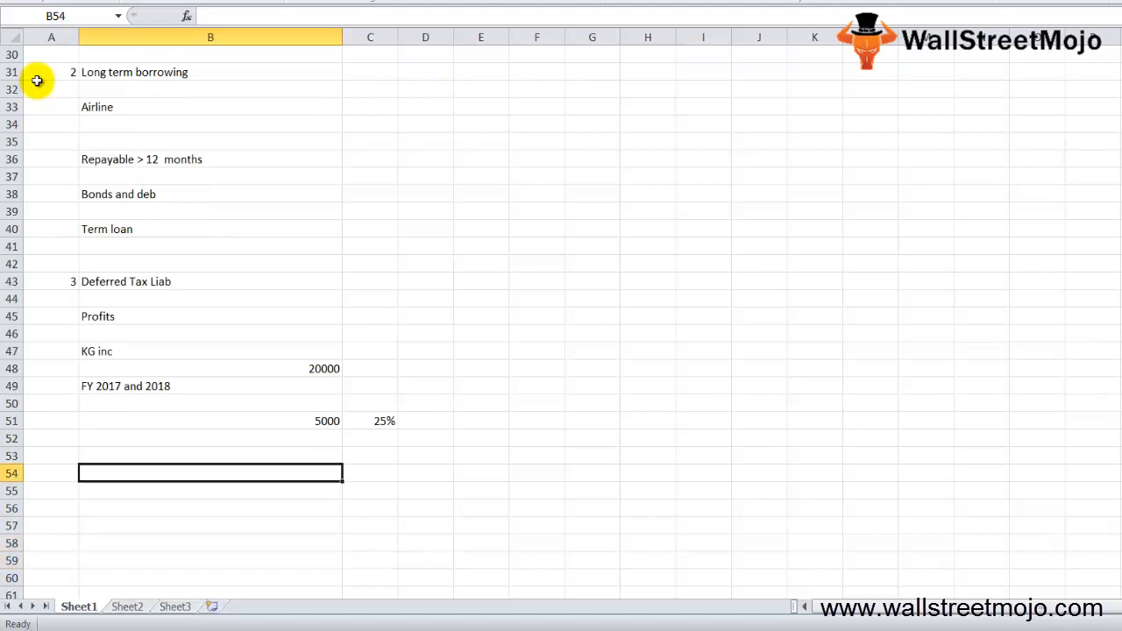
text(28%)
click(51, 491)
text(4)
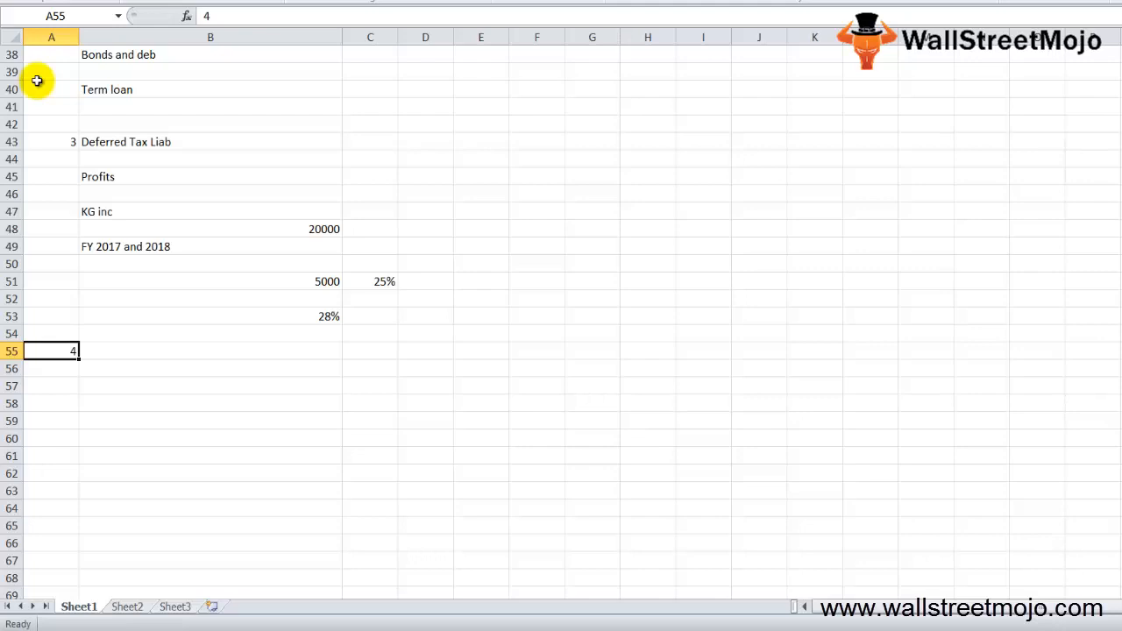
Step: Enter 4 Long term provision with Loss and Pharm beneath it
text(Long term provision)
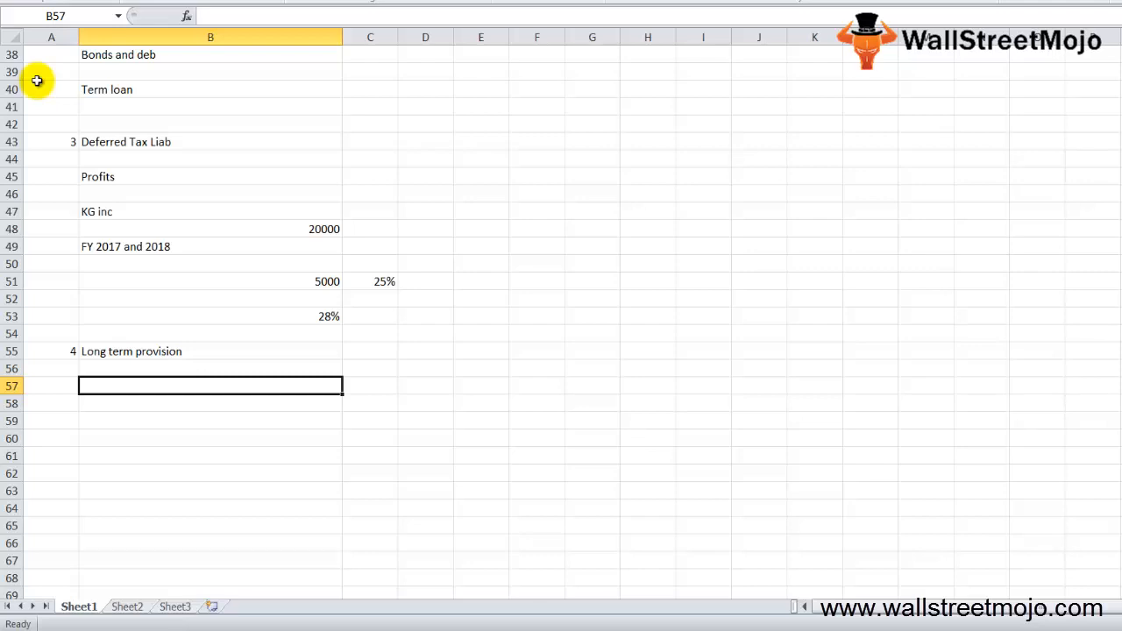
text(Loss)
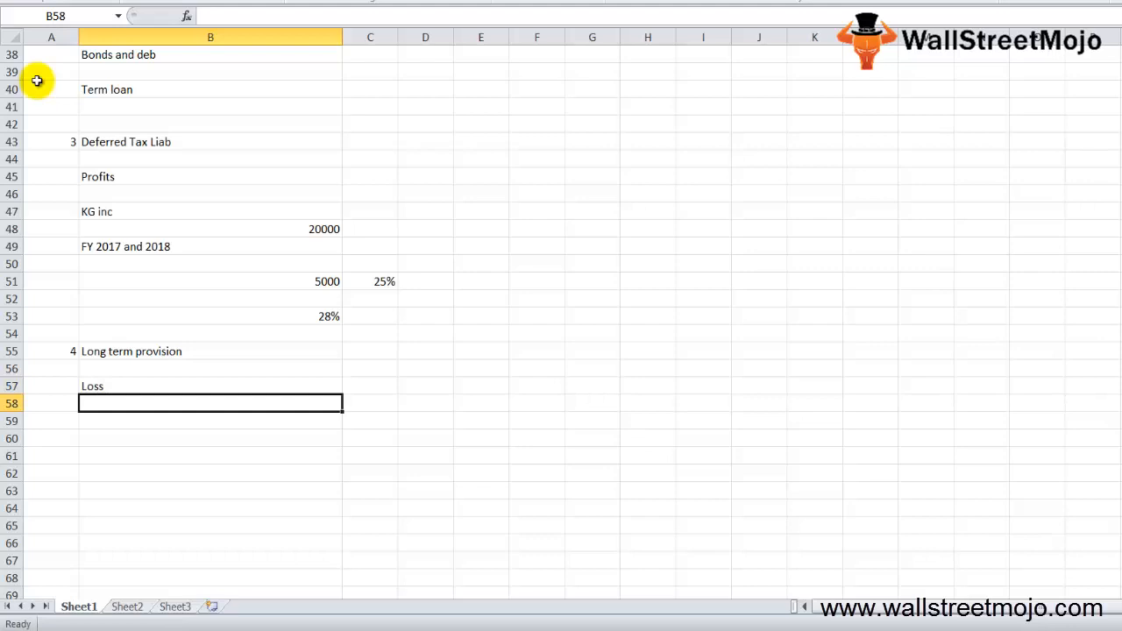
text(Ph)
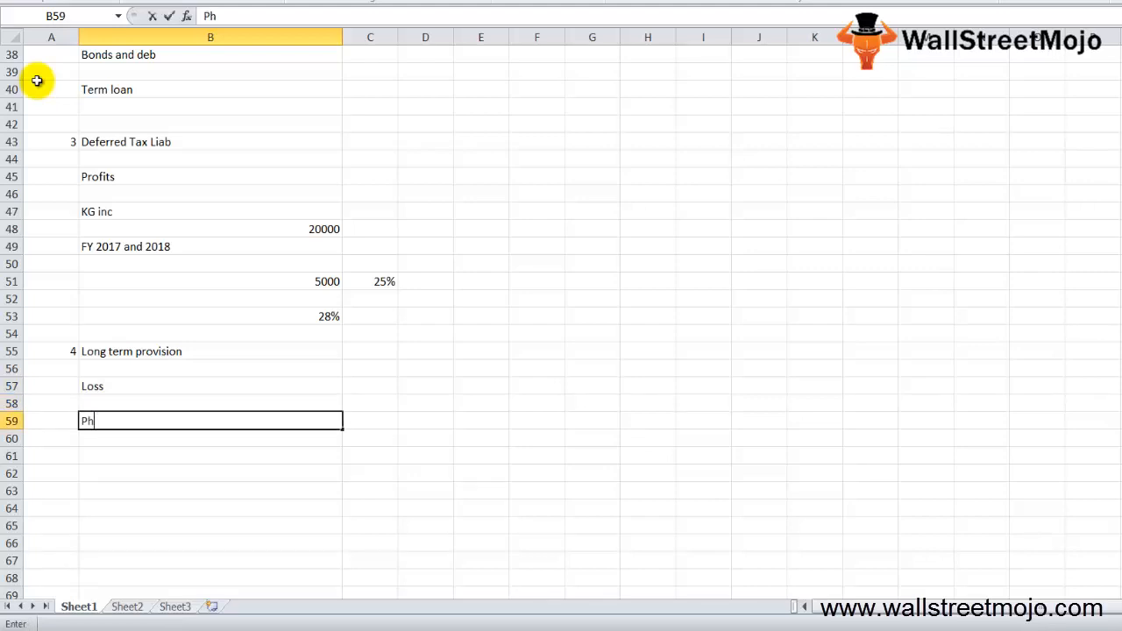
text(arm)
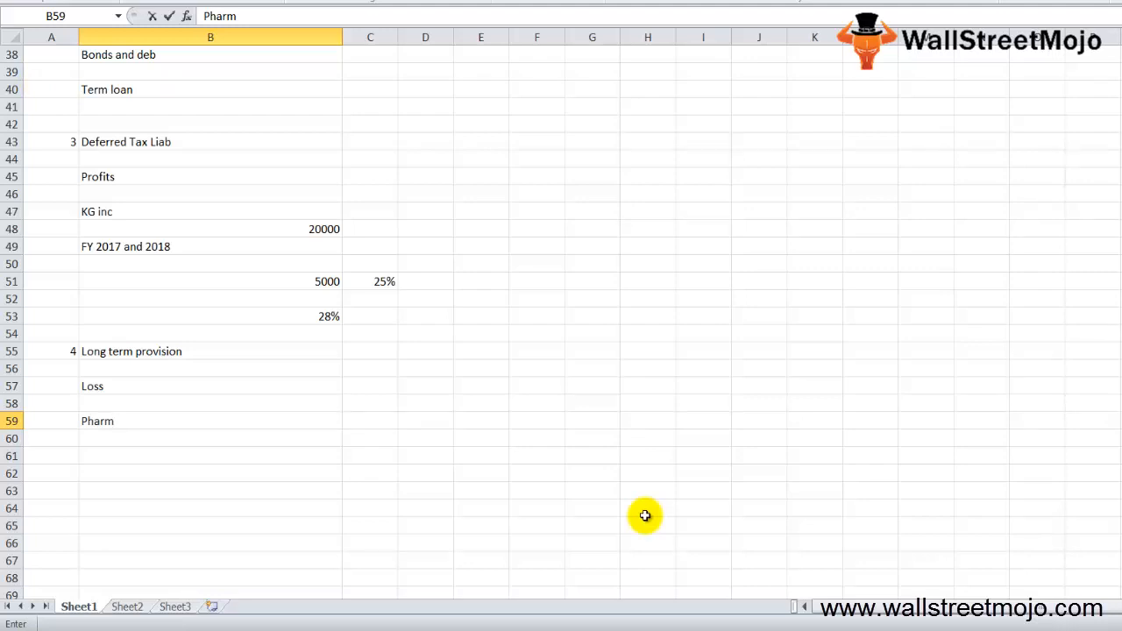
Step: Add Lawsuits and bad debts, then start the Importance heading
click(96, 420)
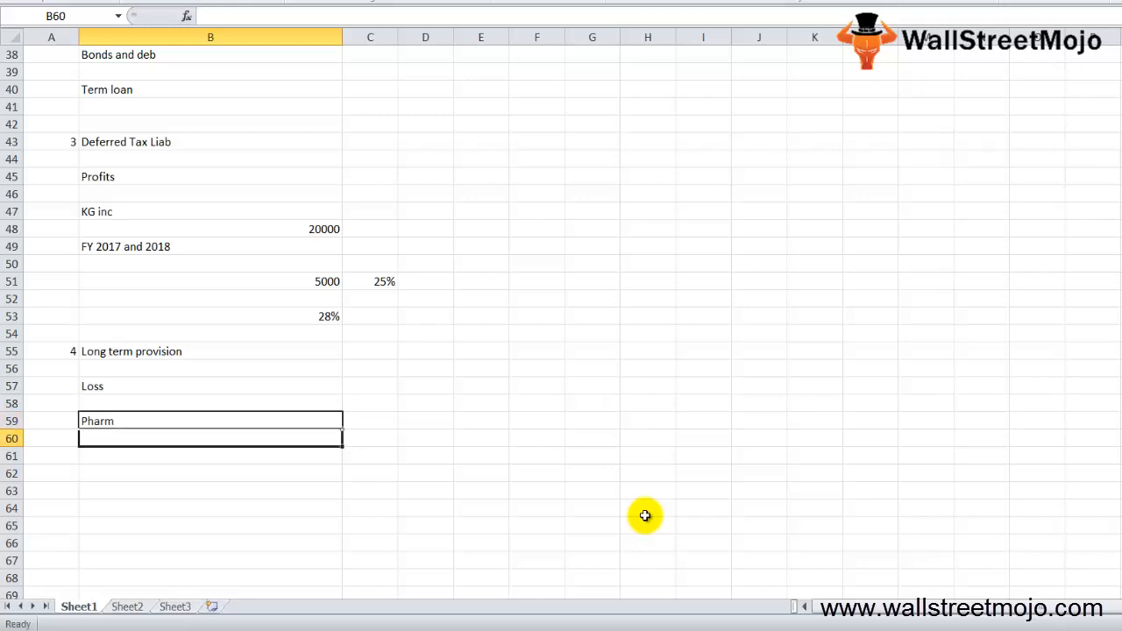
text(La)
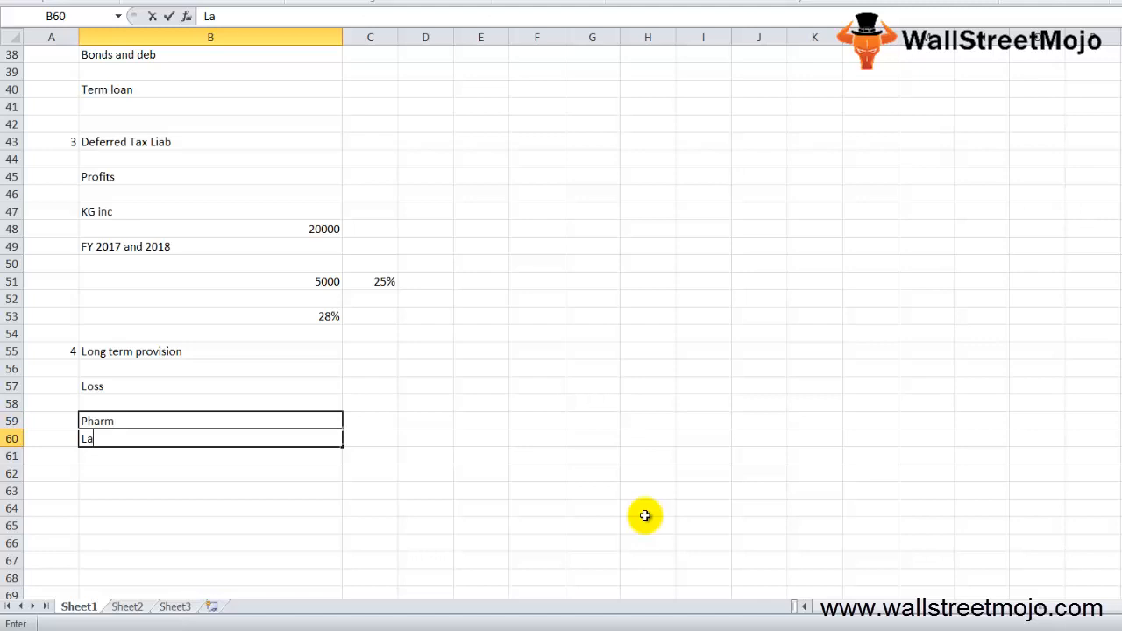
text(wsuits)
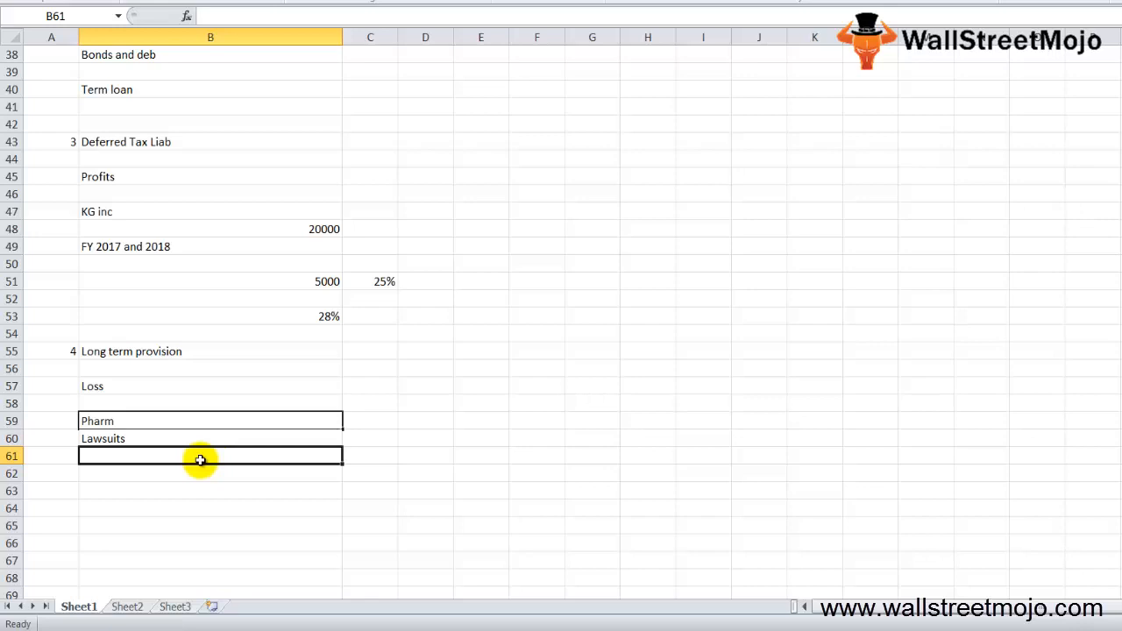
text(bad deb)
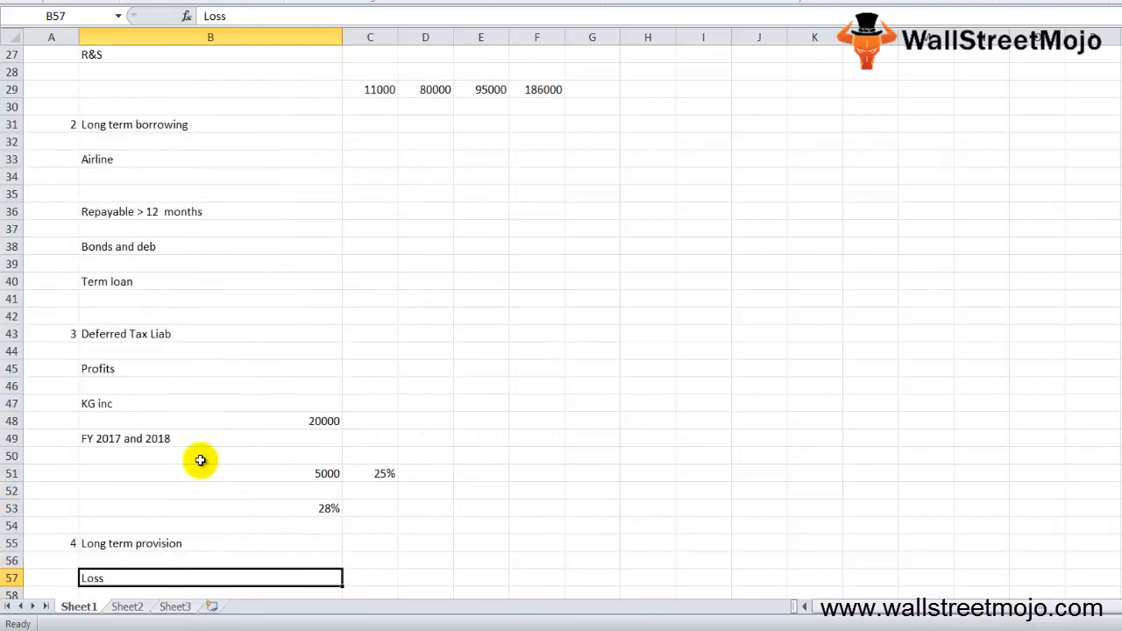
scroll(down, 3)
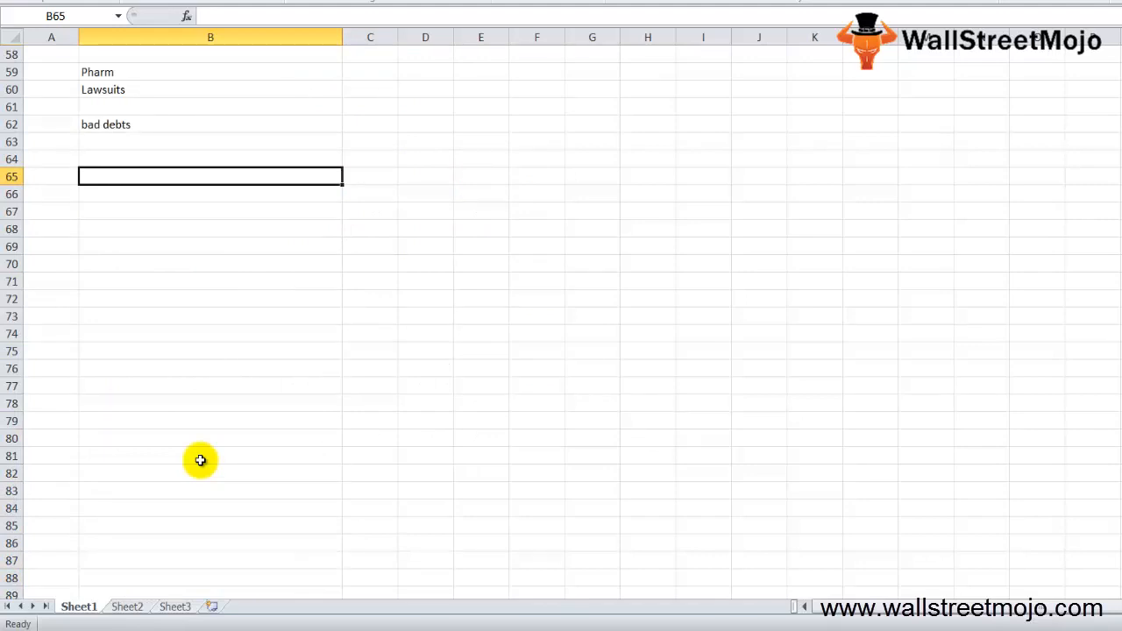
text(Importance)
click(50, 229)
text(1)
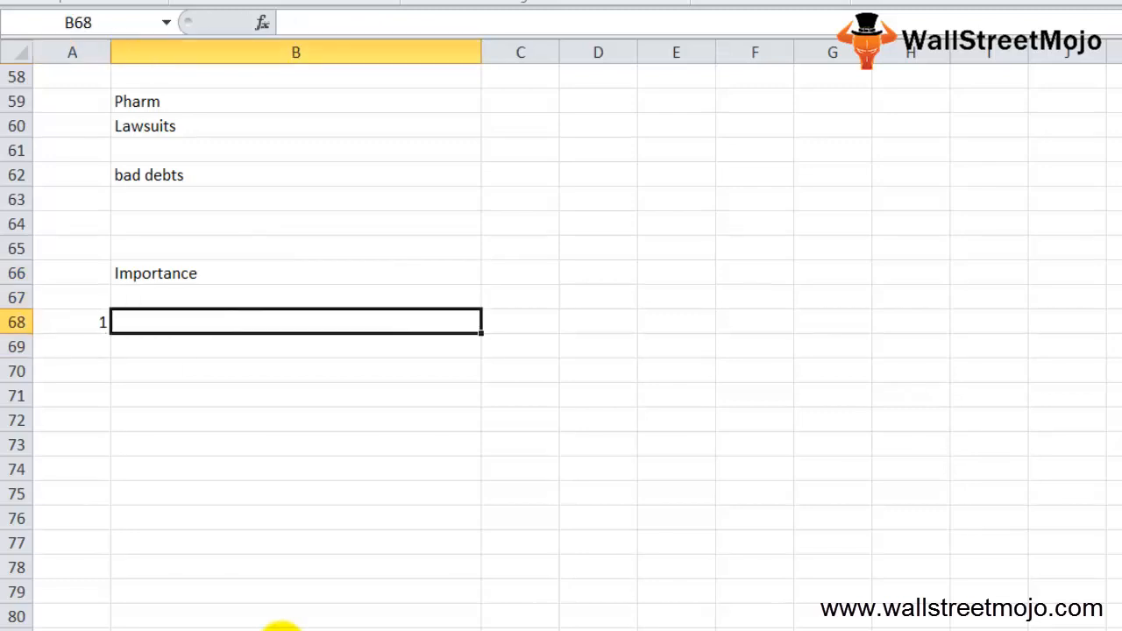
Step: Add importance point 1, inter, with the D>E note
text(int)
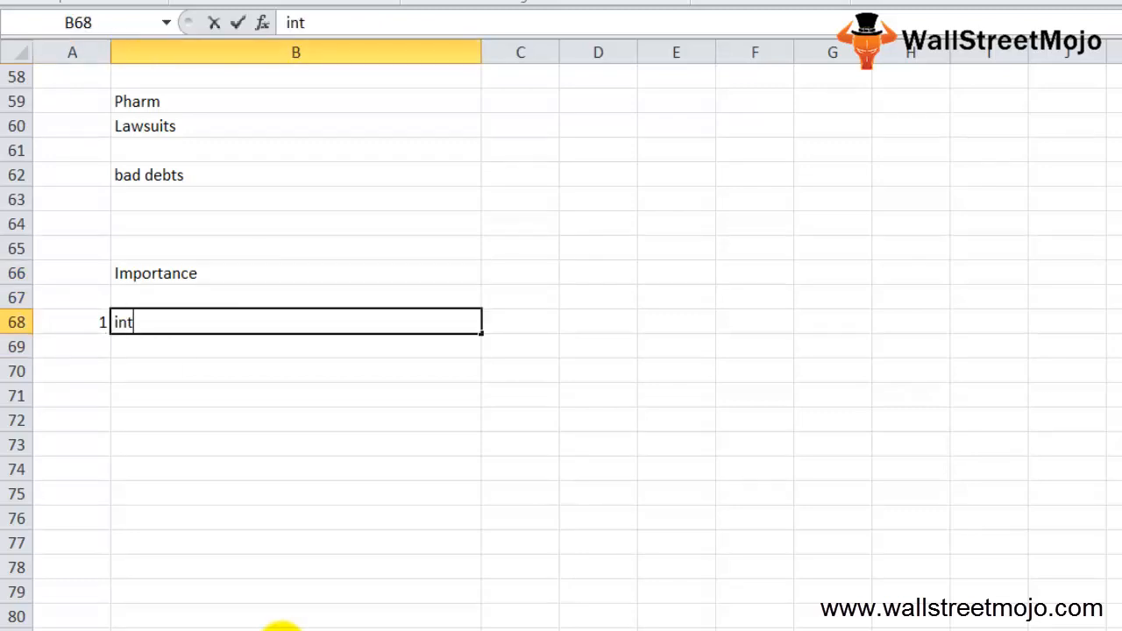
text(erg)
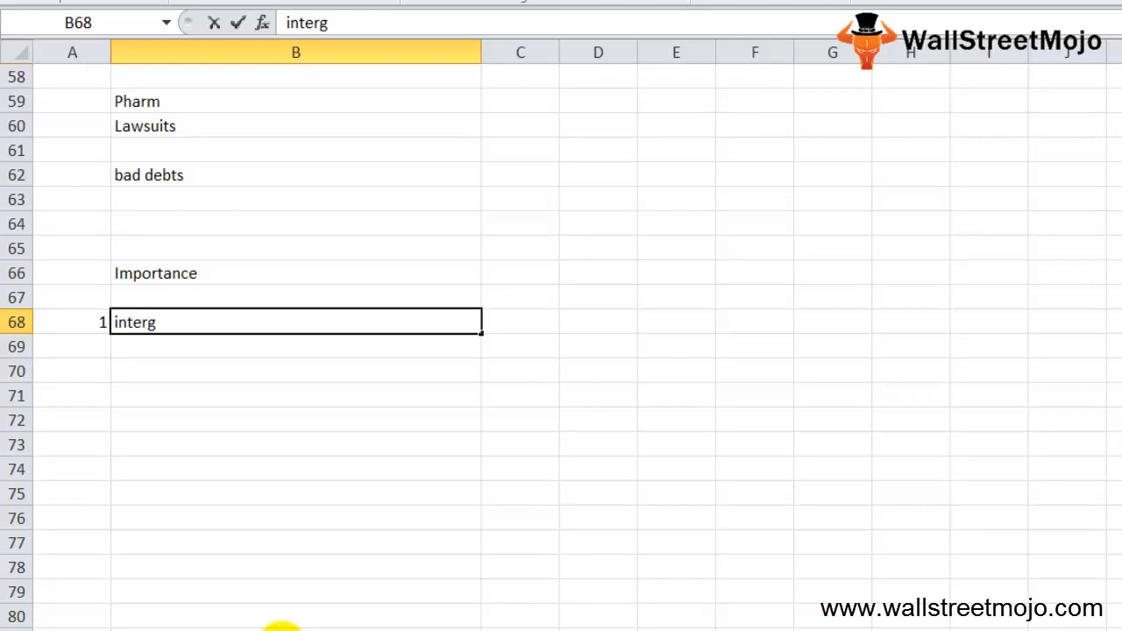
key(Enter)
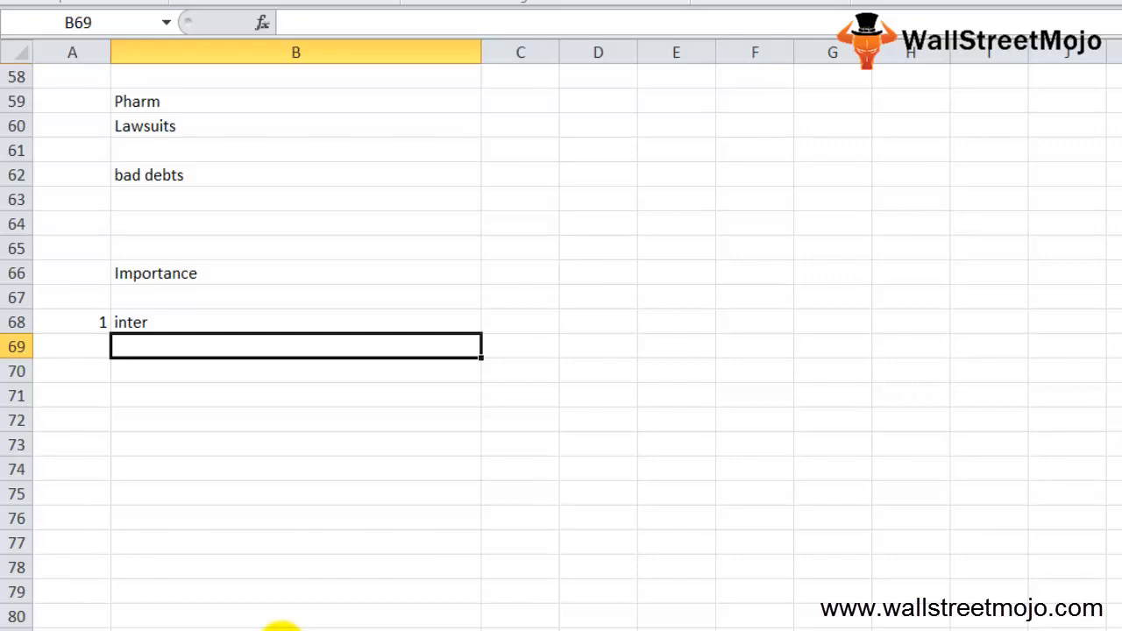
text(D>E)
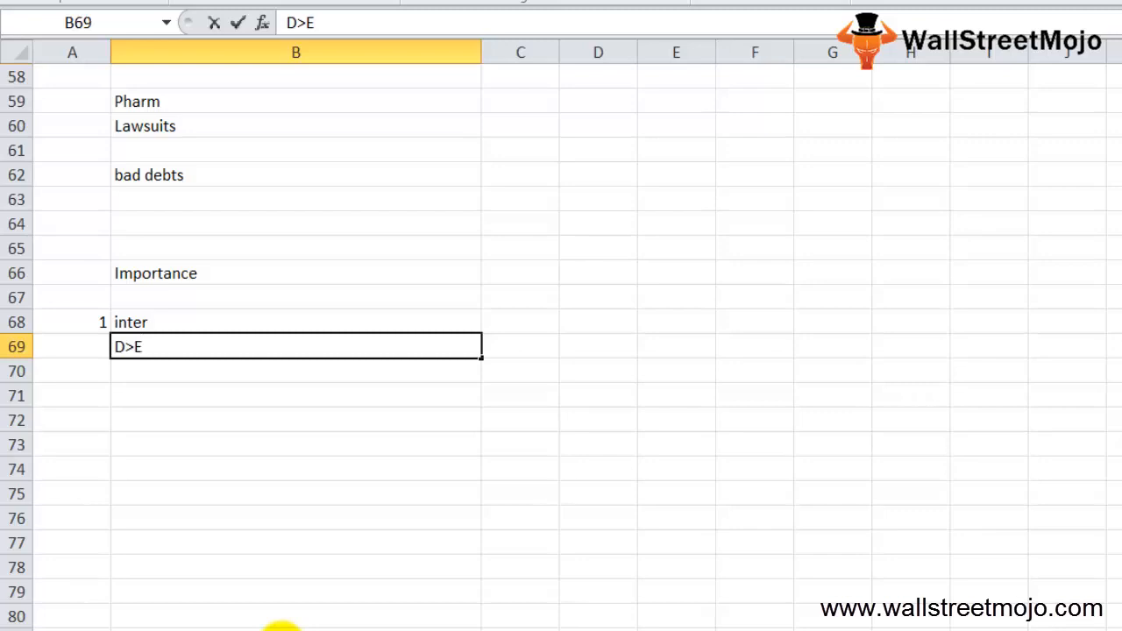
key(enter)
text(2)
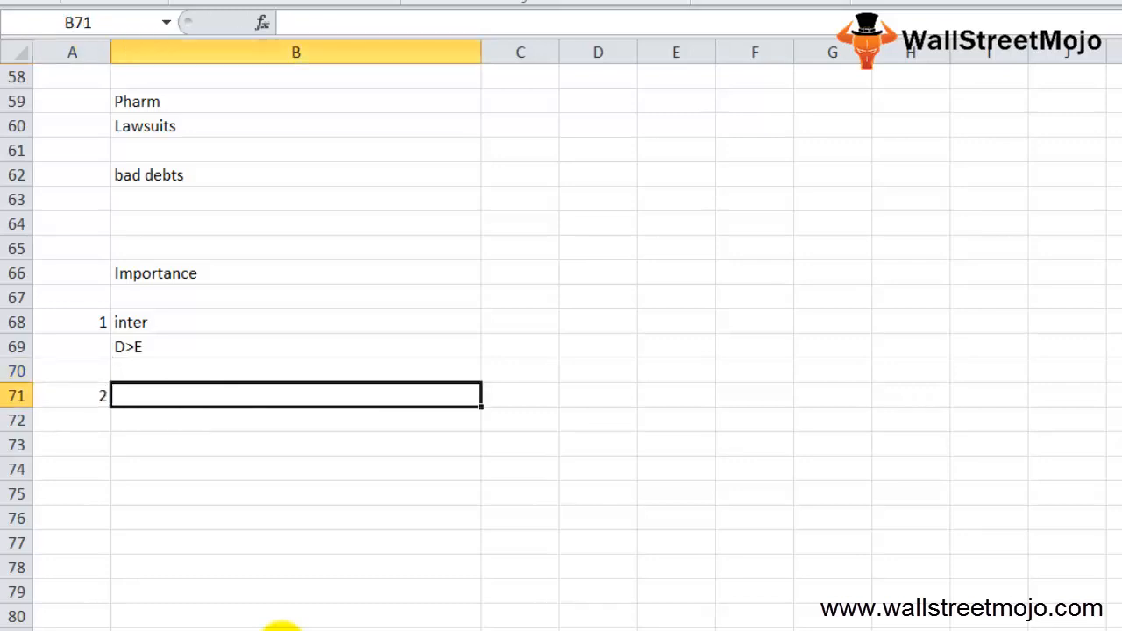
Step: Add point 2 Higher prov with Defensive, and point 3 on cash flow of the
text(Higher pro)
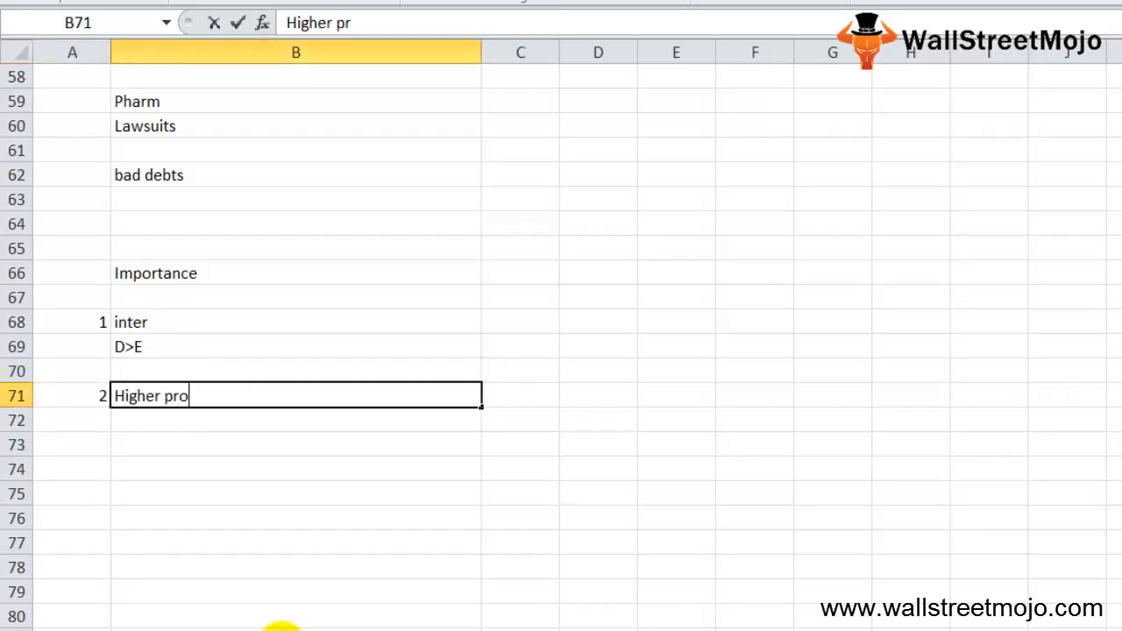
text(v)
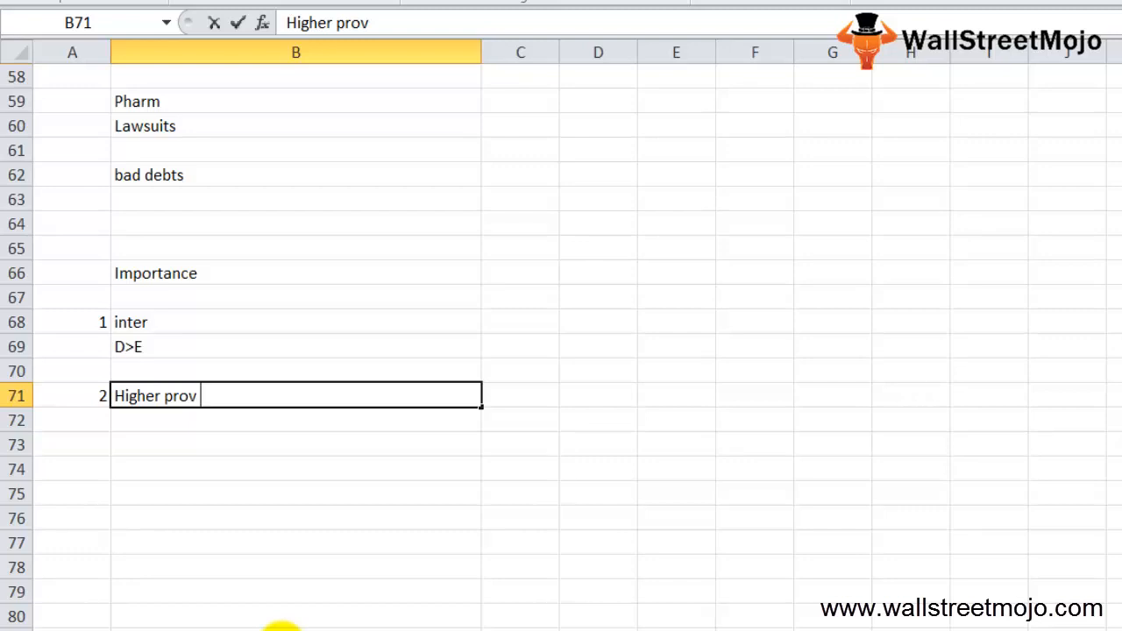
key(enter)
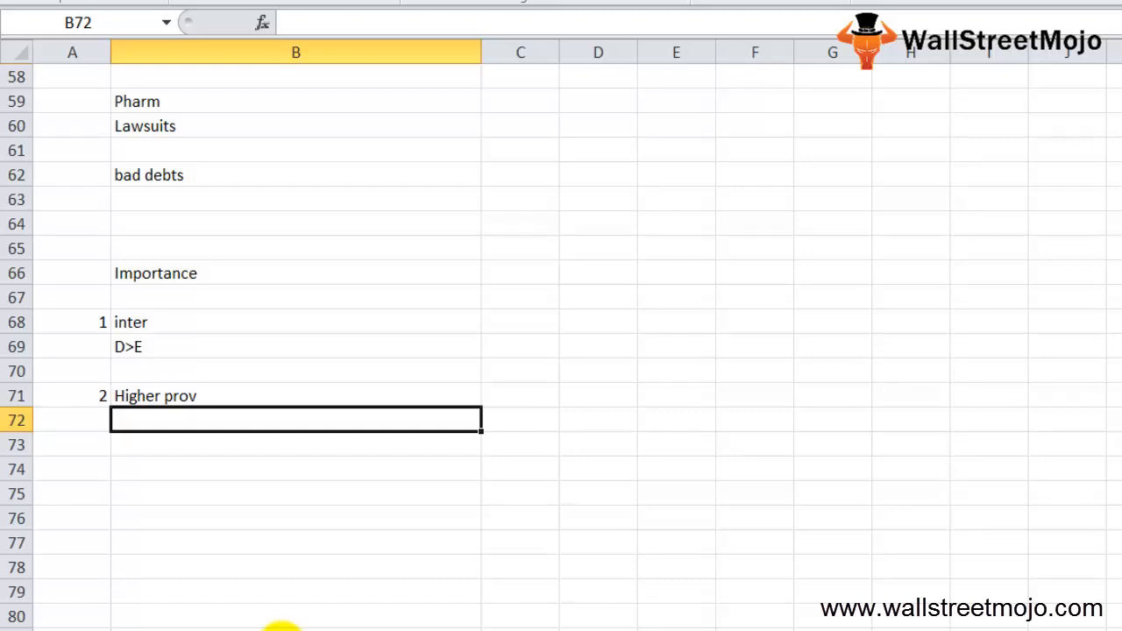
text(D)
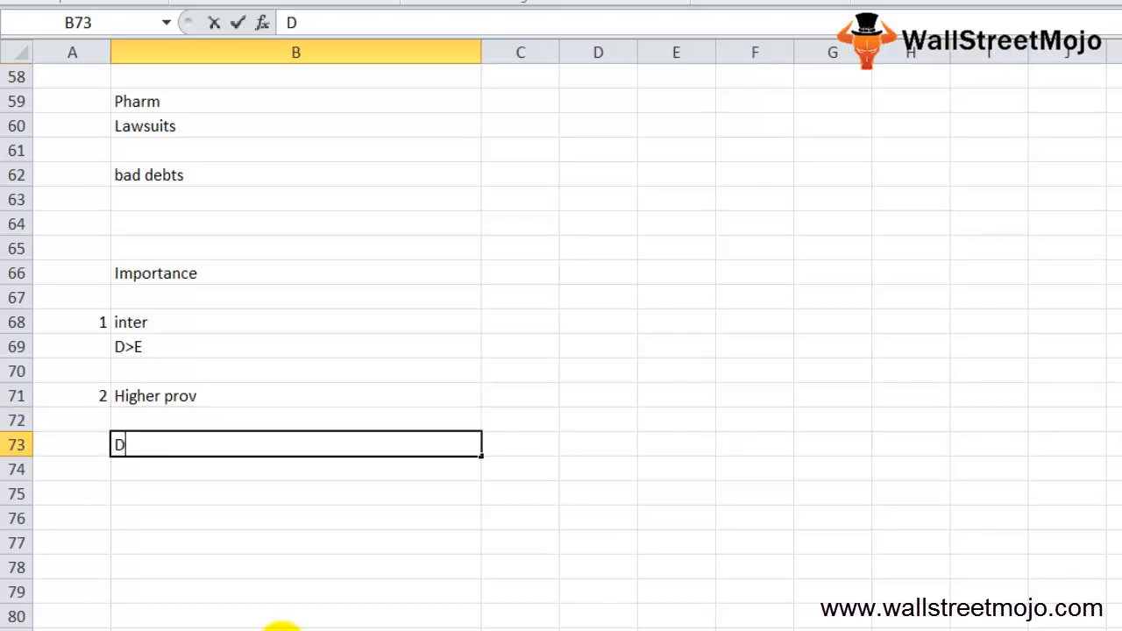
text(efensive)
click(71, 494)
text(3)
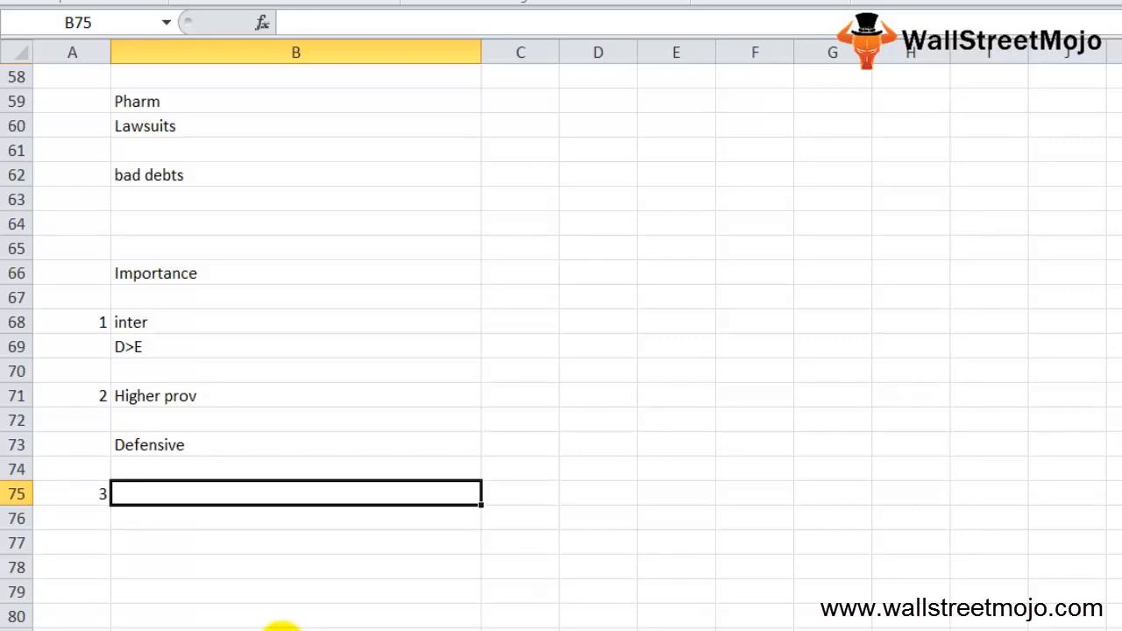
text(cash f)
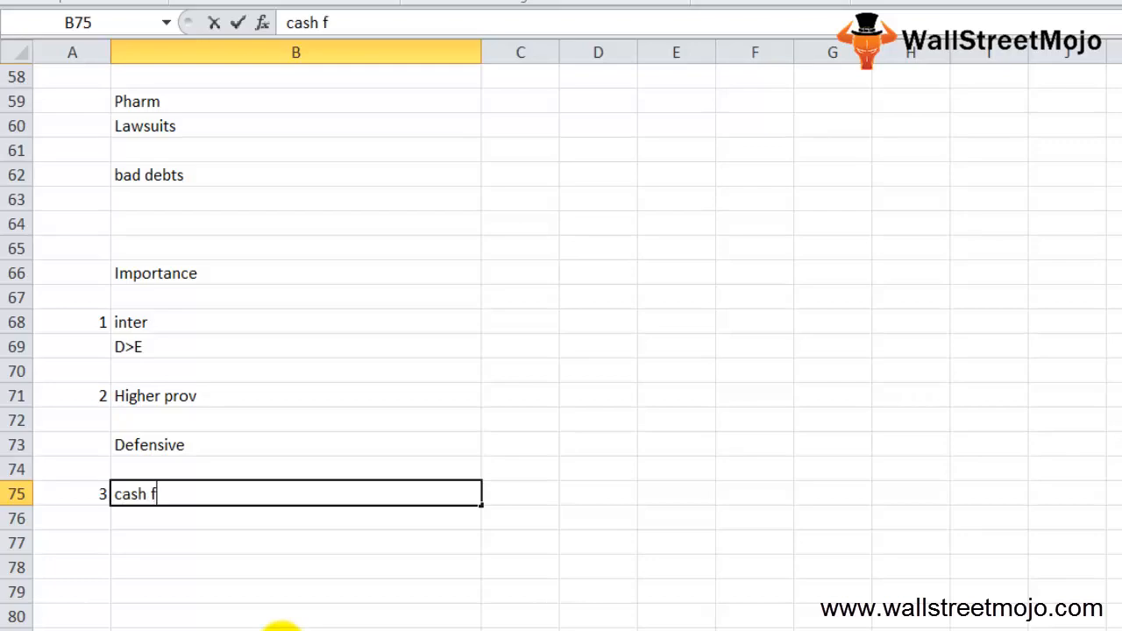
text(low of the)
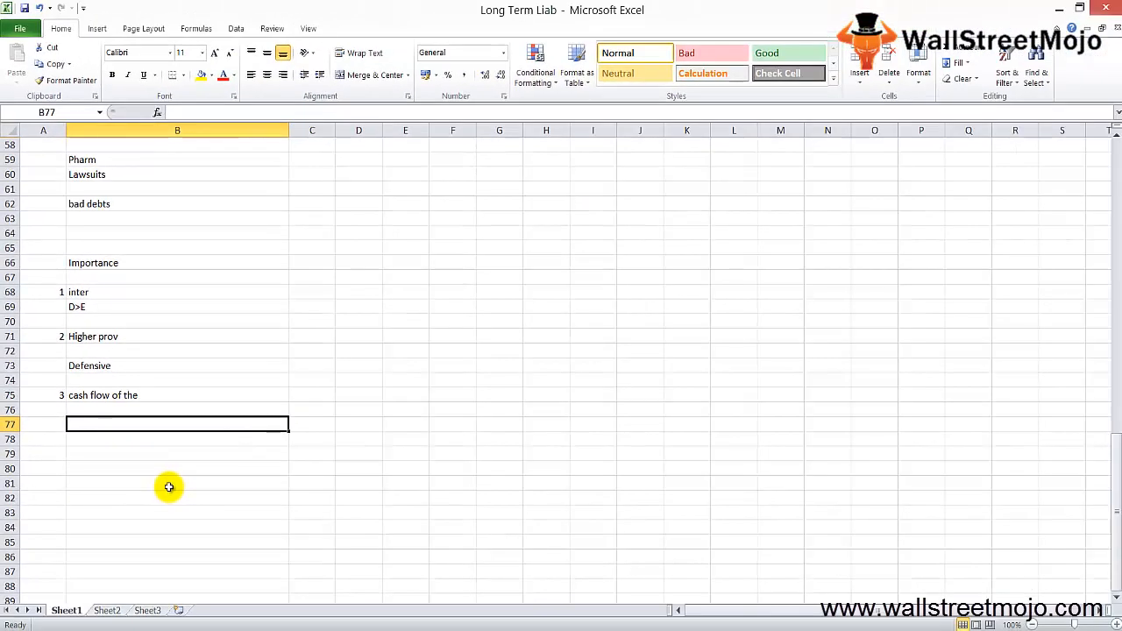
Step: Commit the cash flow point and begin the equity note reading 'Euity and'
key(down)
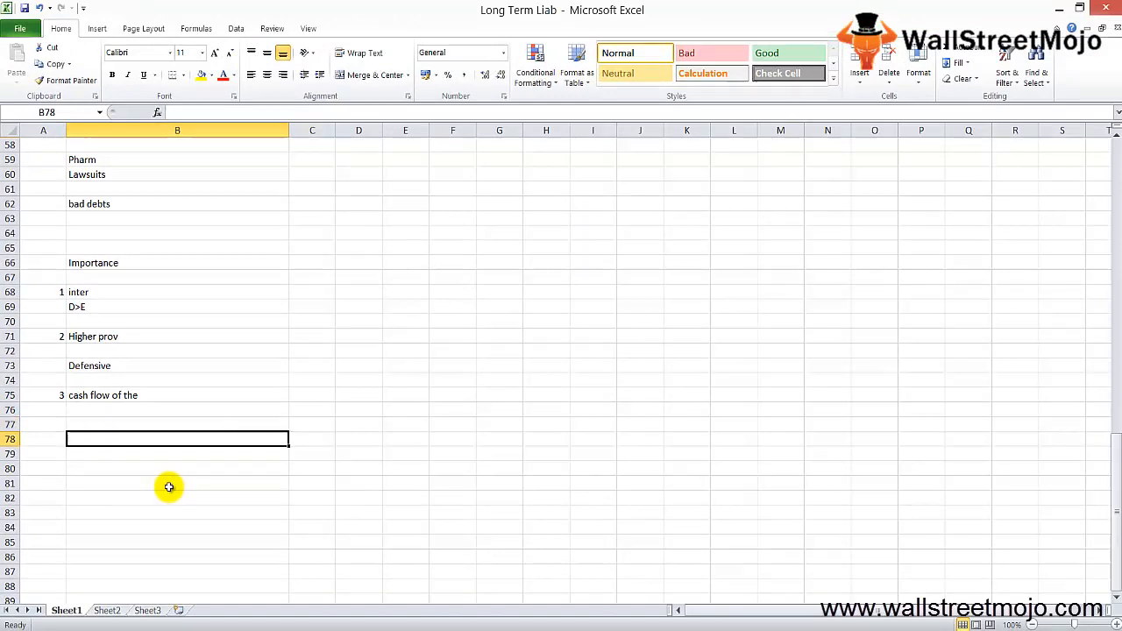
text(Euity and)
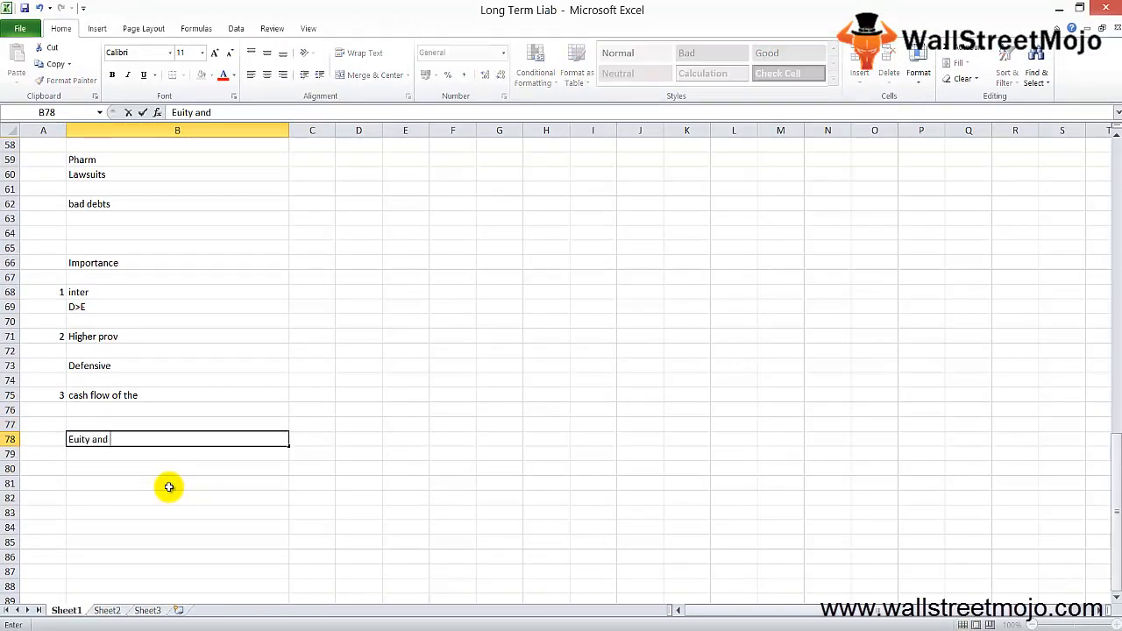